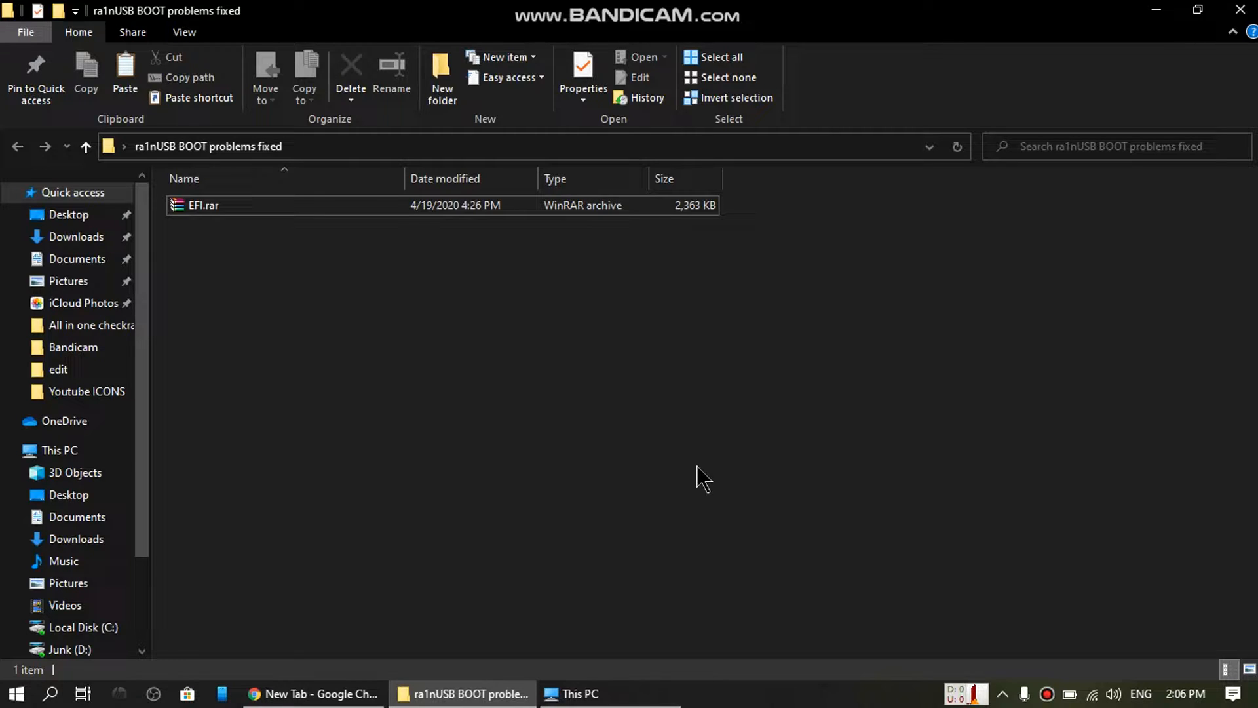
mouse_move(605, 540)
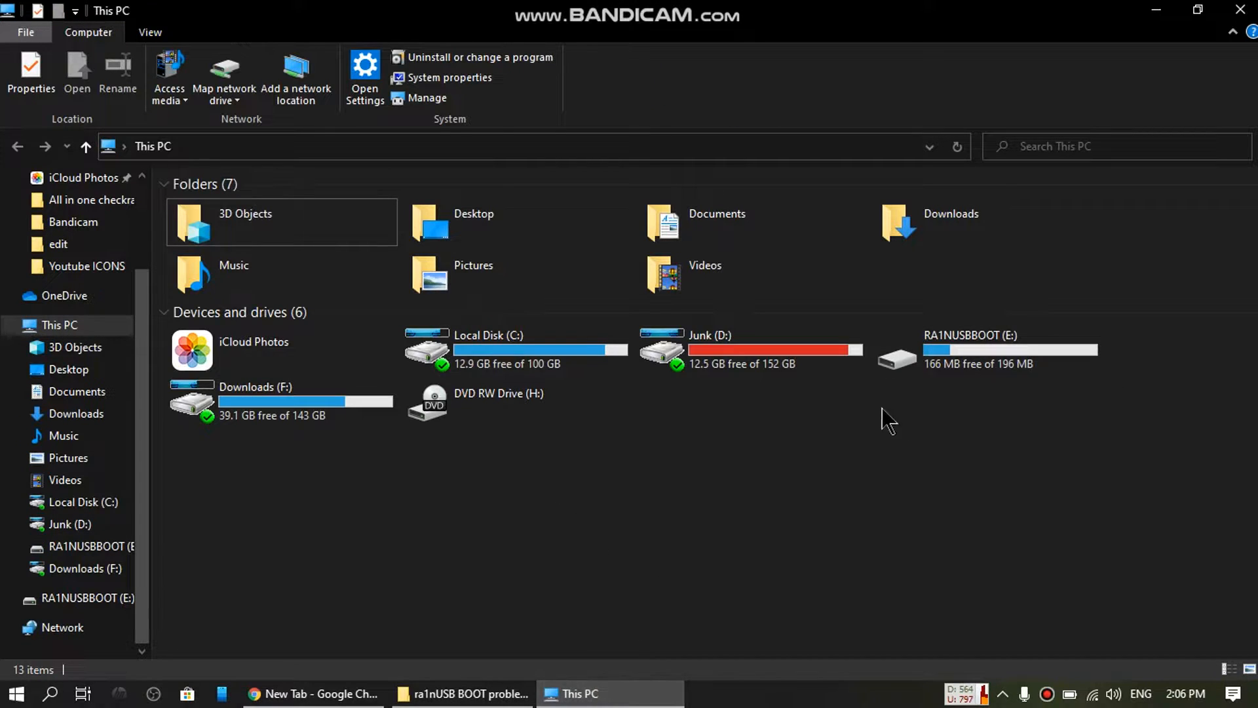
mouse_move(1021, 446)
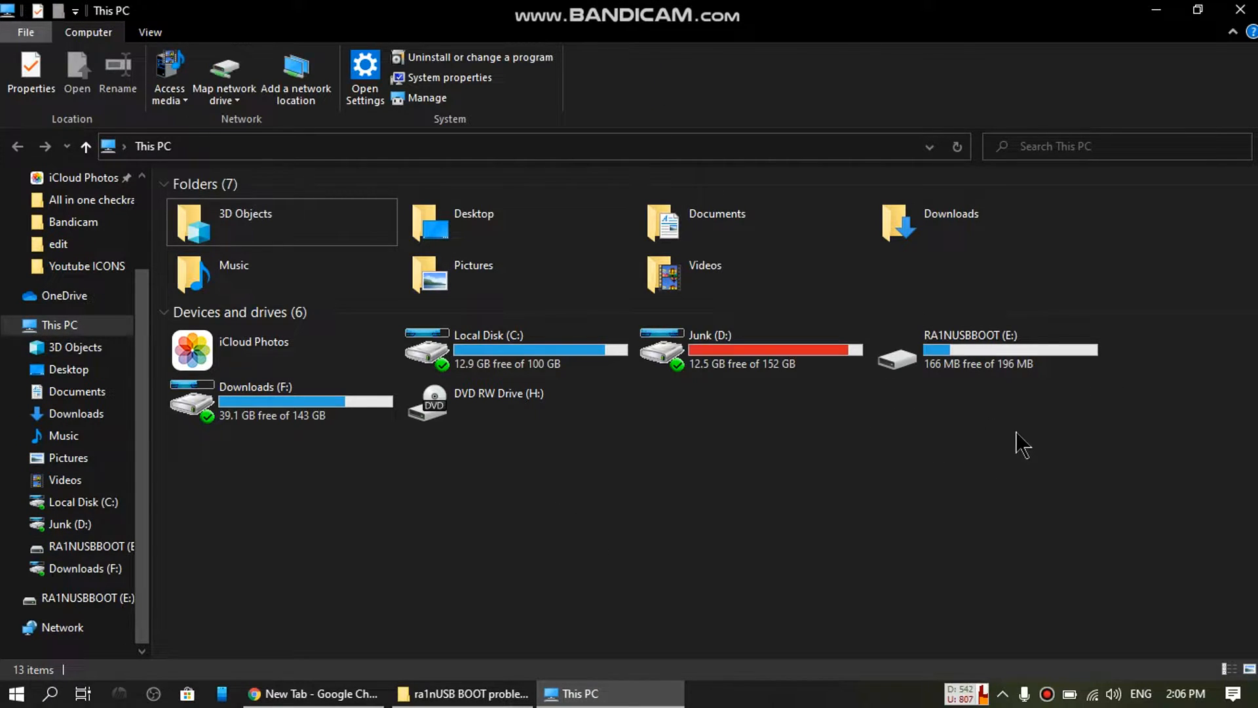
mouse_move(983, 528)
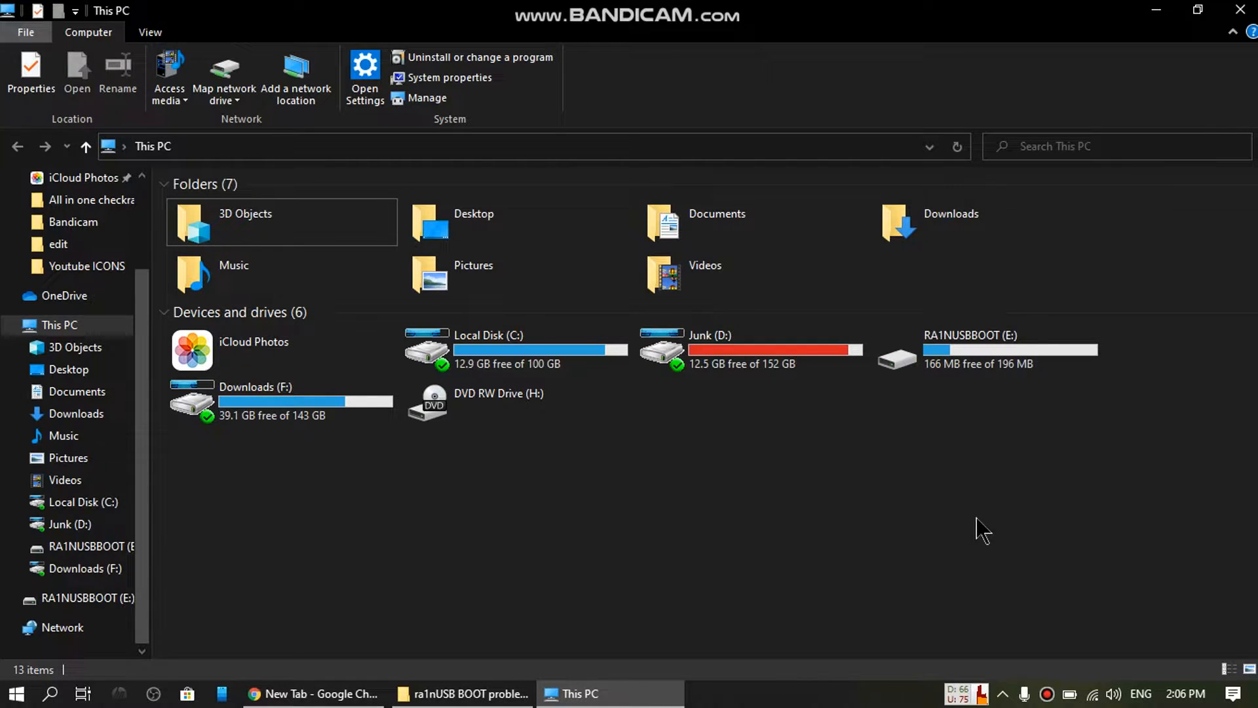
mouse_move(769, 491)
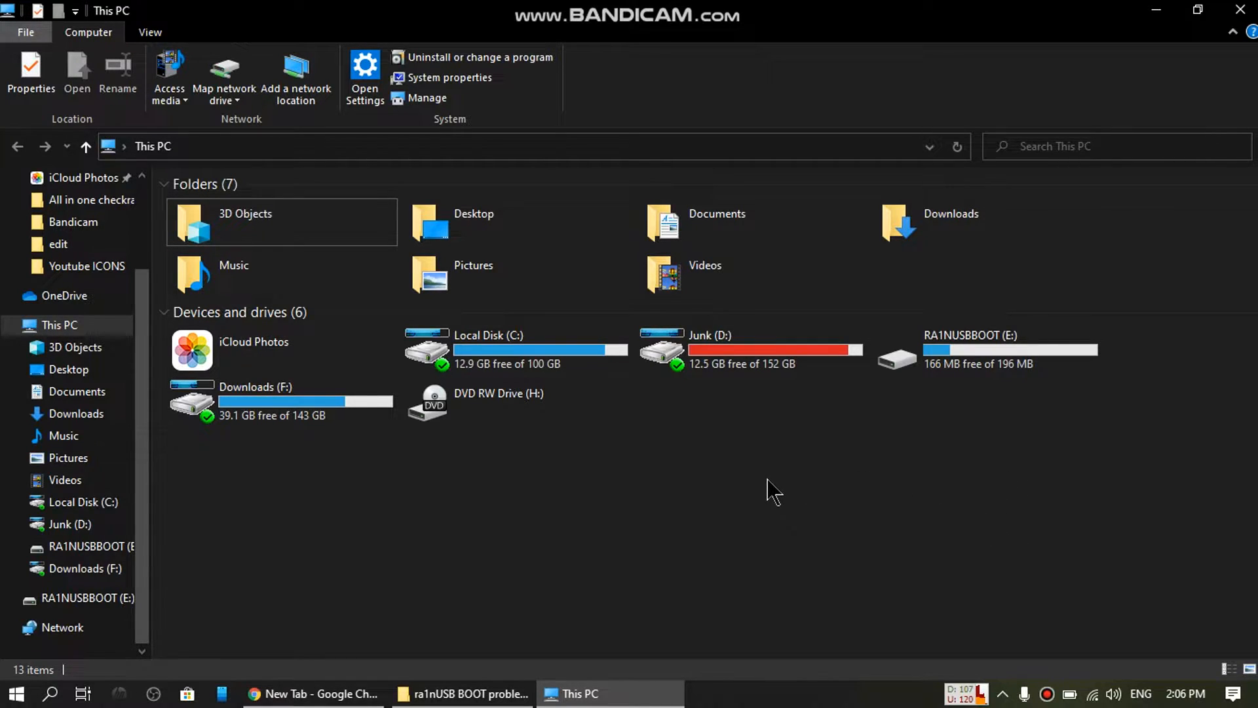
mouse_move(762, 493)
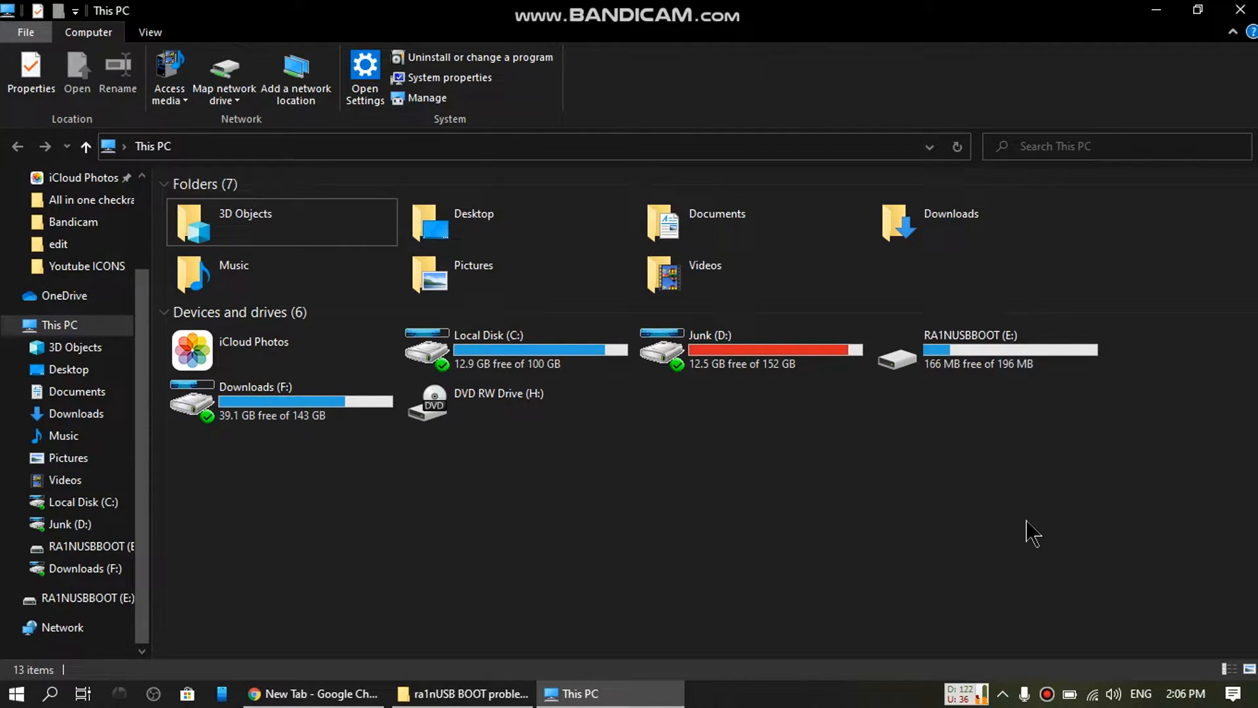
mouse_move(603, 518)
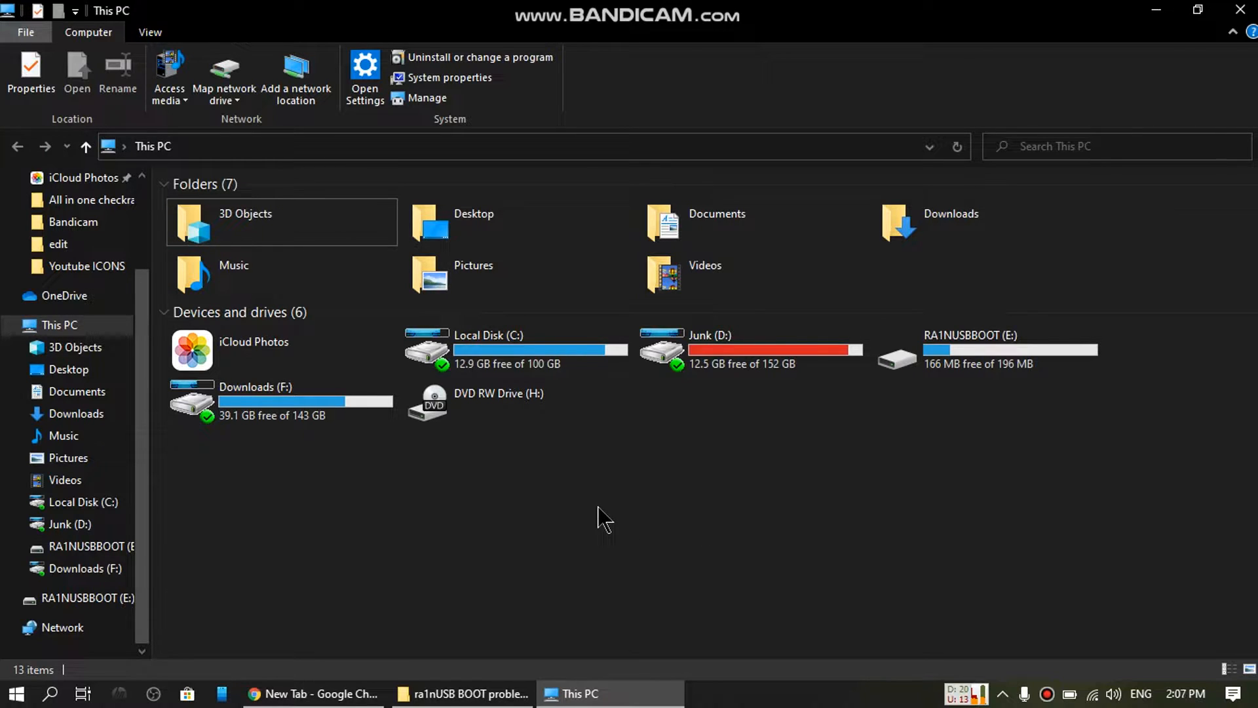
mouse_move(861, 515)
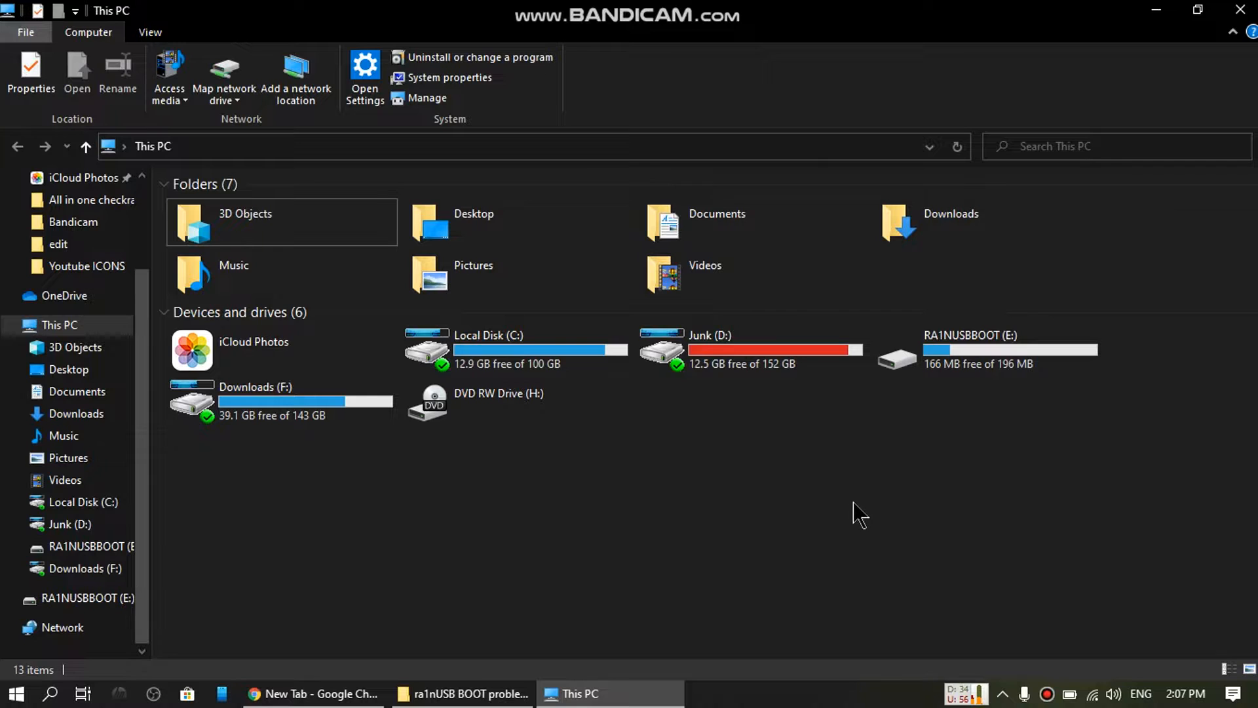
mouse_move(1007, 358)
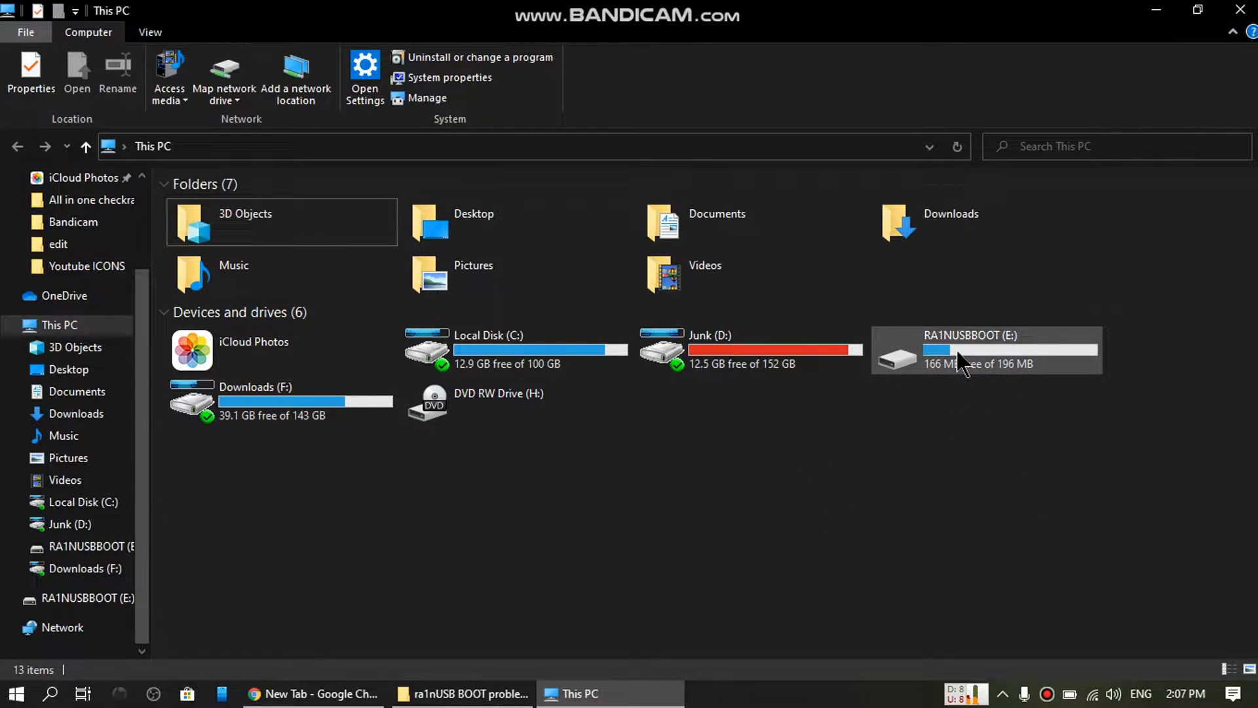
- Select the RA1NUSBBOOT (E:) USB drive in This PC
click(971, 350)
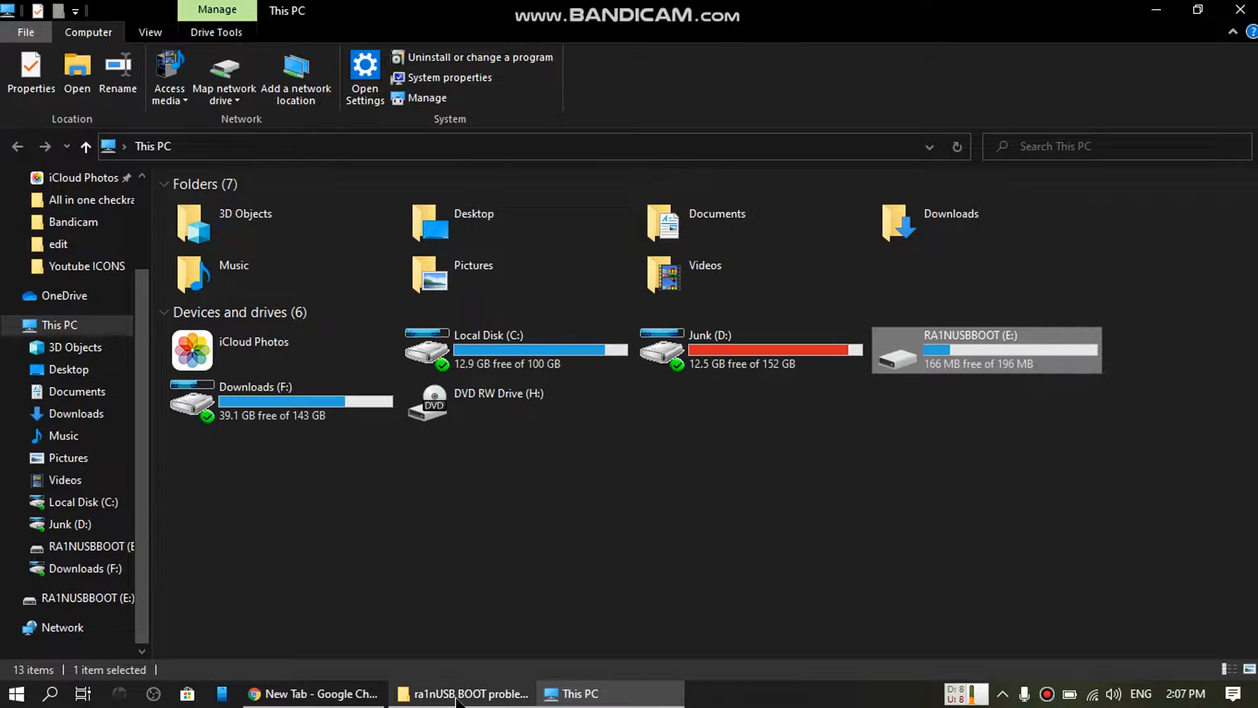
- Extract EFI.rar into an EFI folder inside 'ra1nUSB BOOT problems fixed'
click(466, 693)
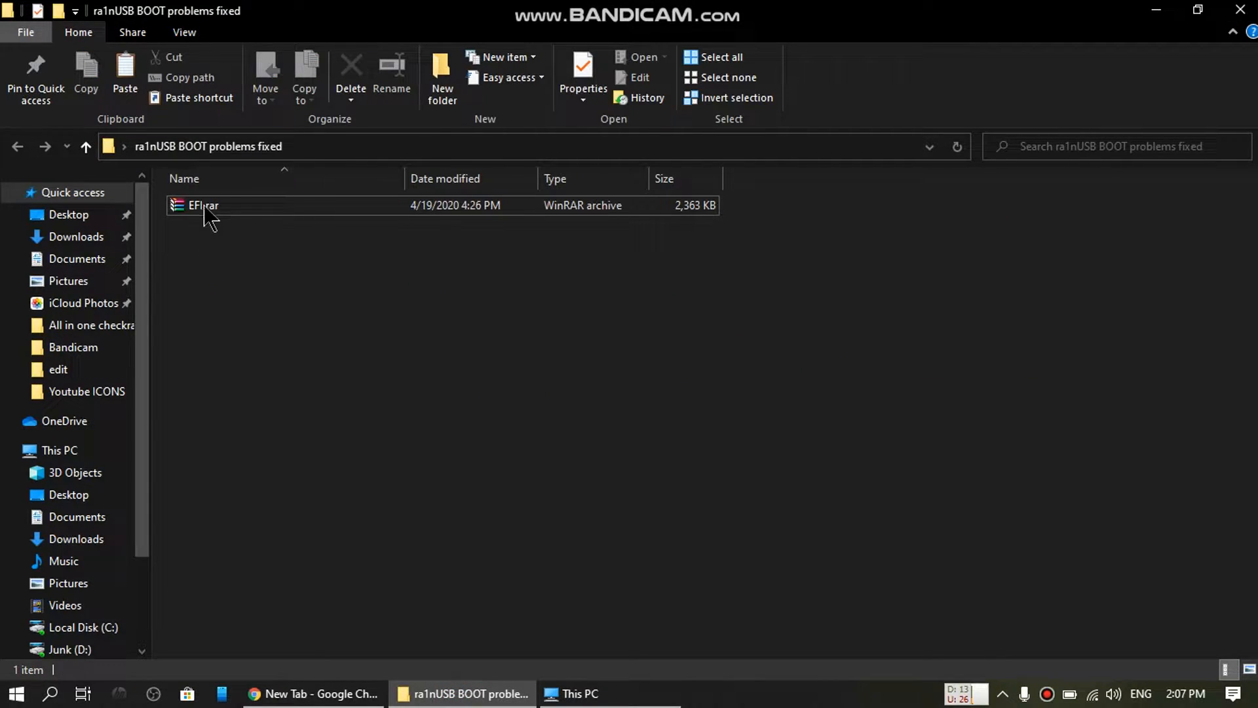
click(202, 205)
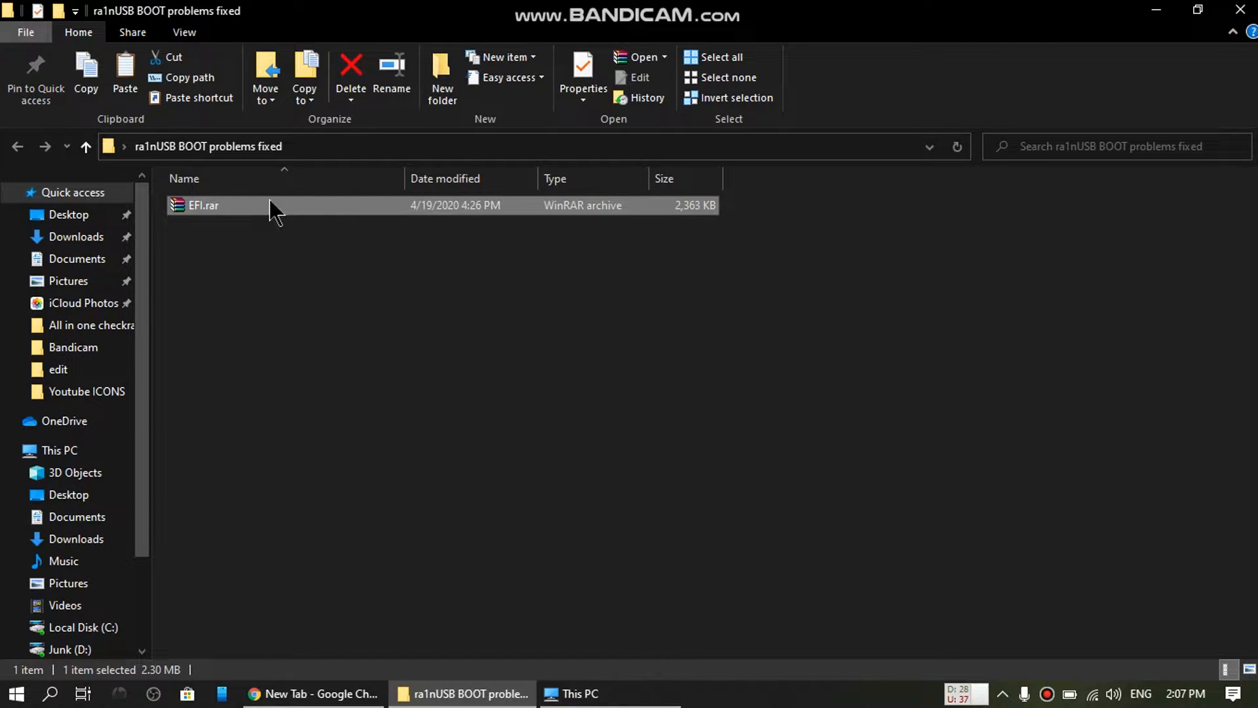
mouse_move(202, 207)
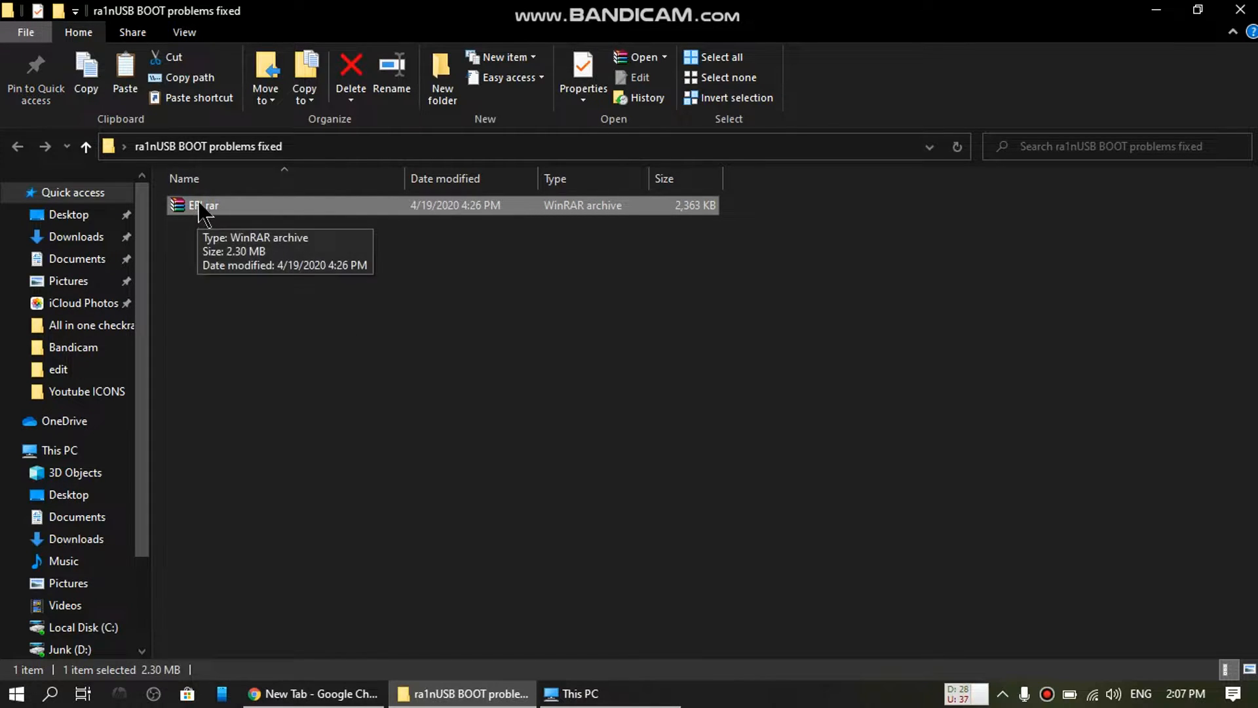
right_click(201, 205)
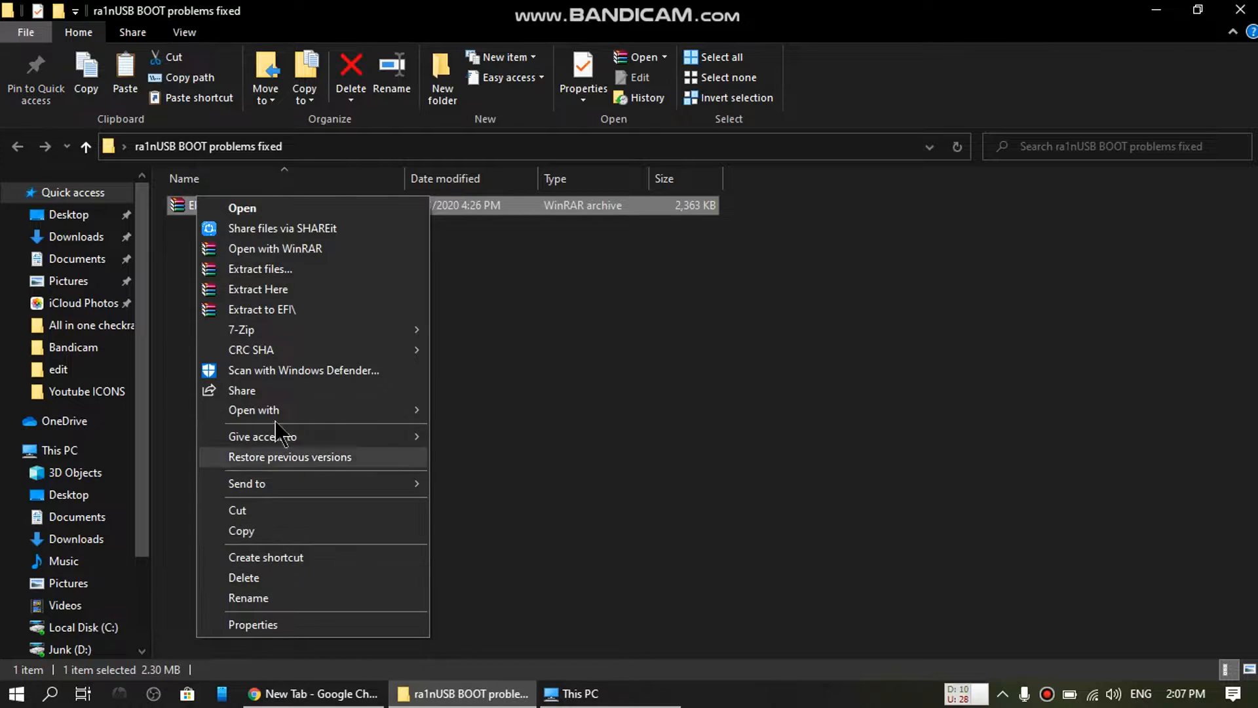
click(261, 309)
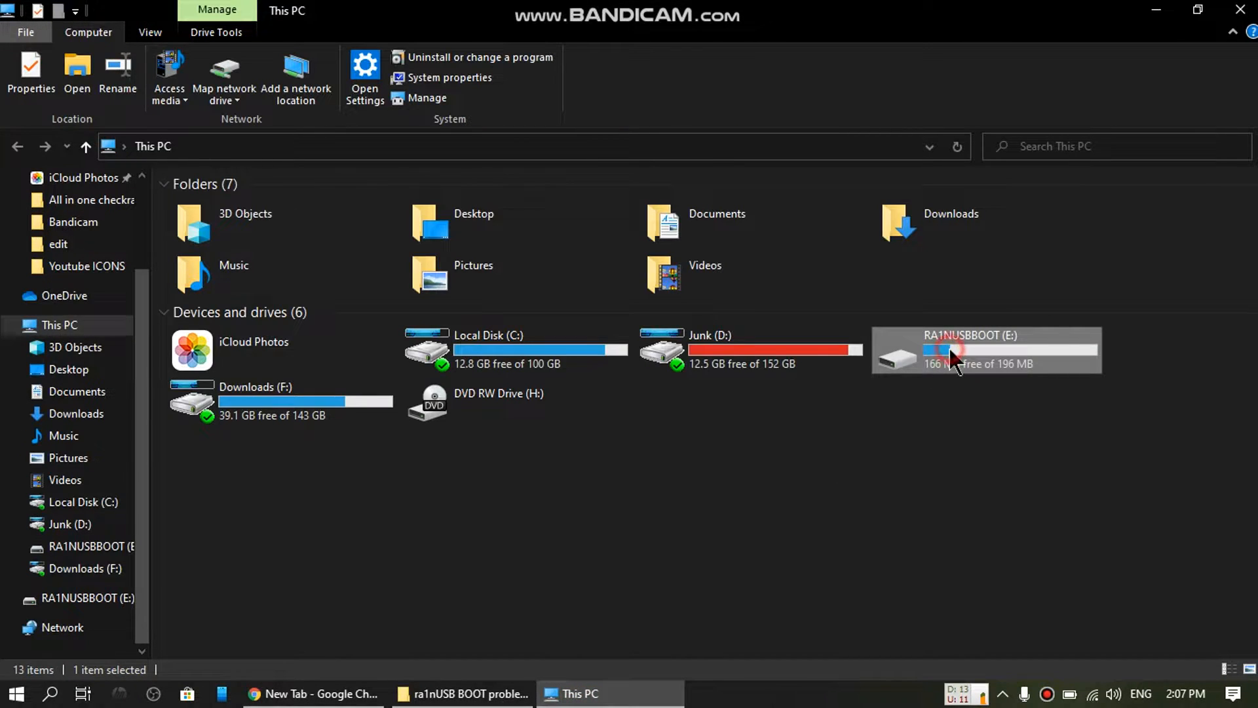
- Inspect BOOT and CLOVER in the USB drive's EFI folder, then return to the fixed folder
double_click(954, 353)
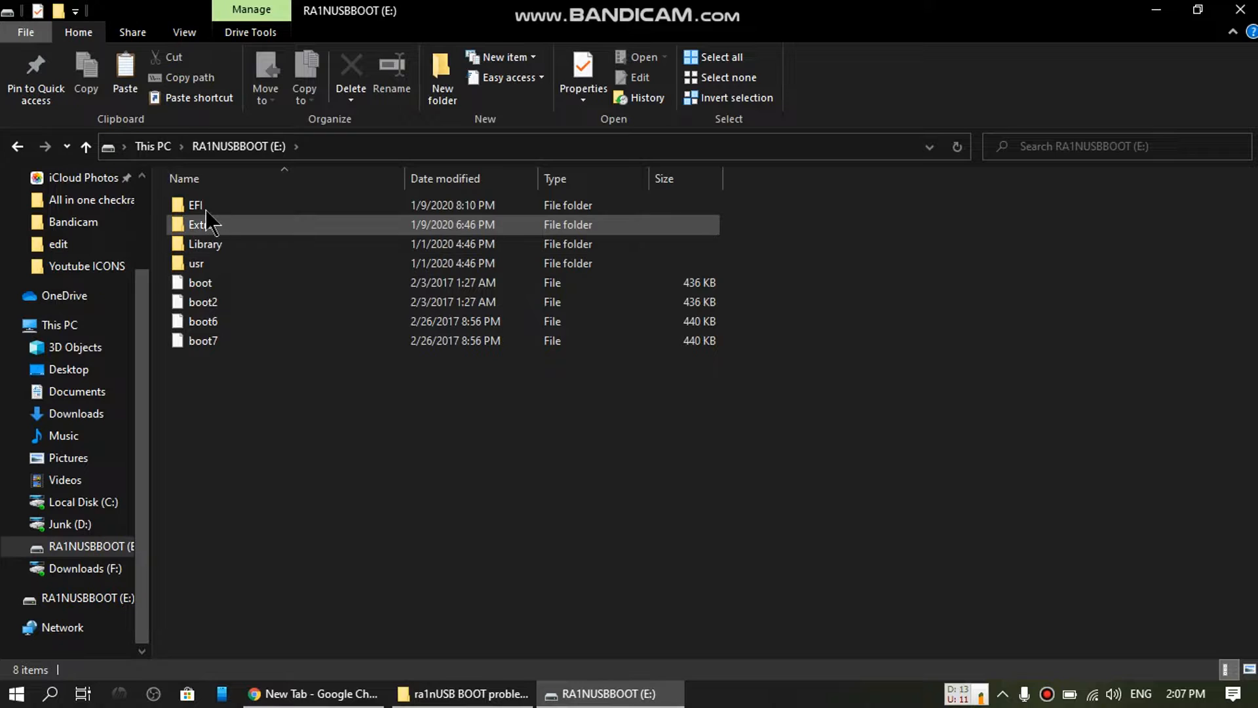
double_click(196, 205)
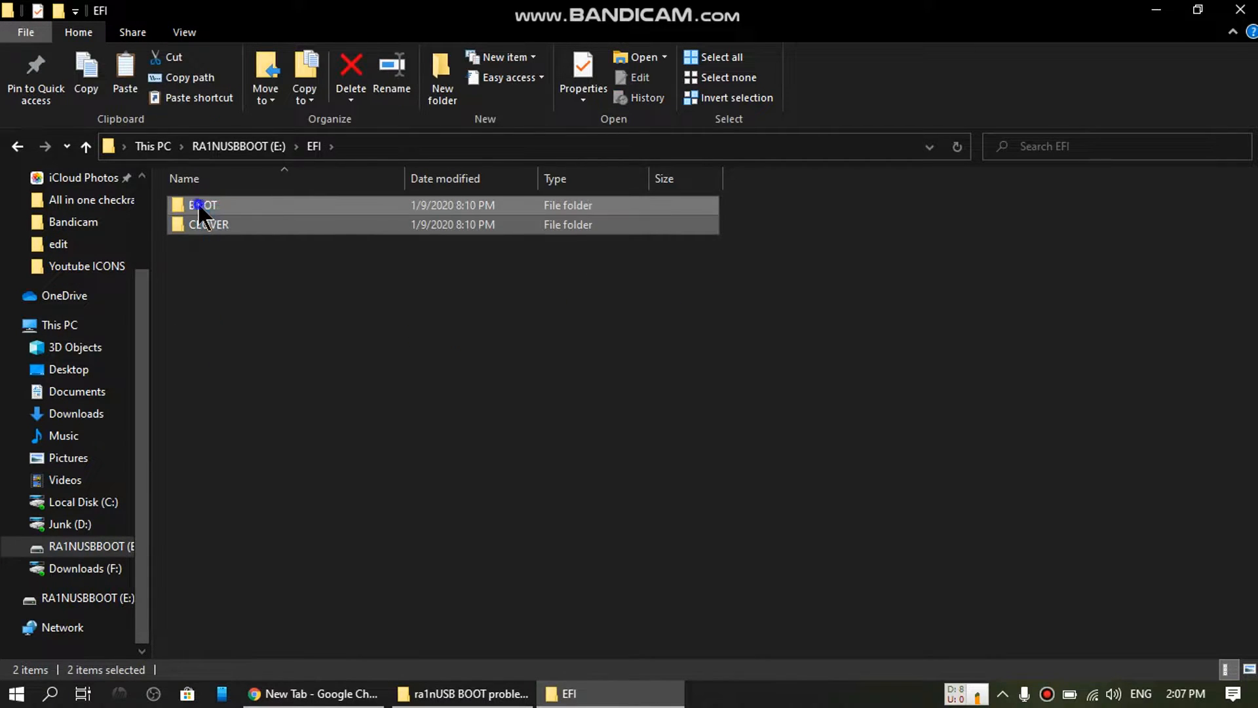
right_click(200, 205)
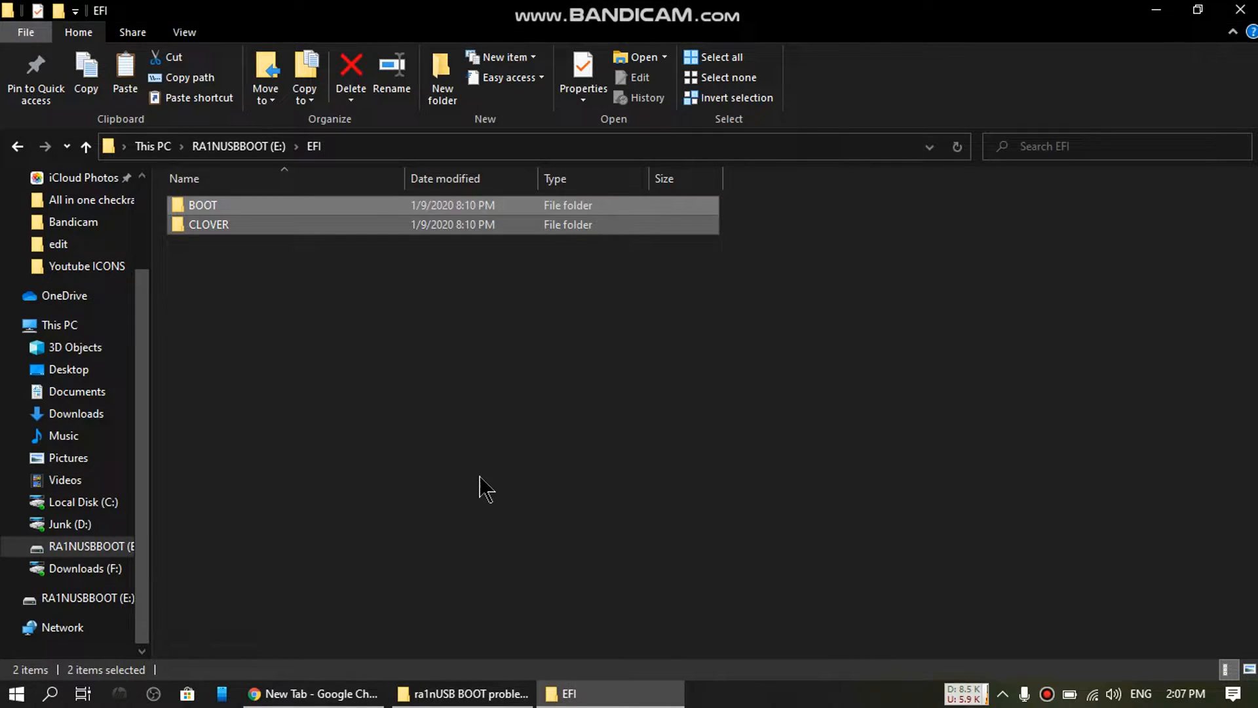
click(351, 72)
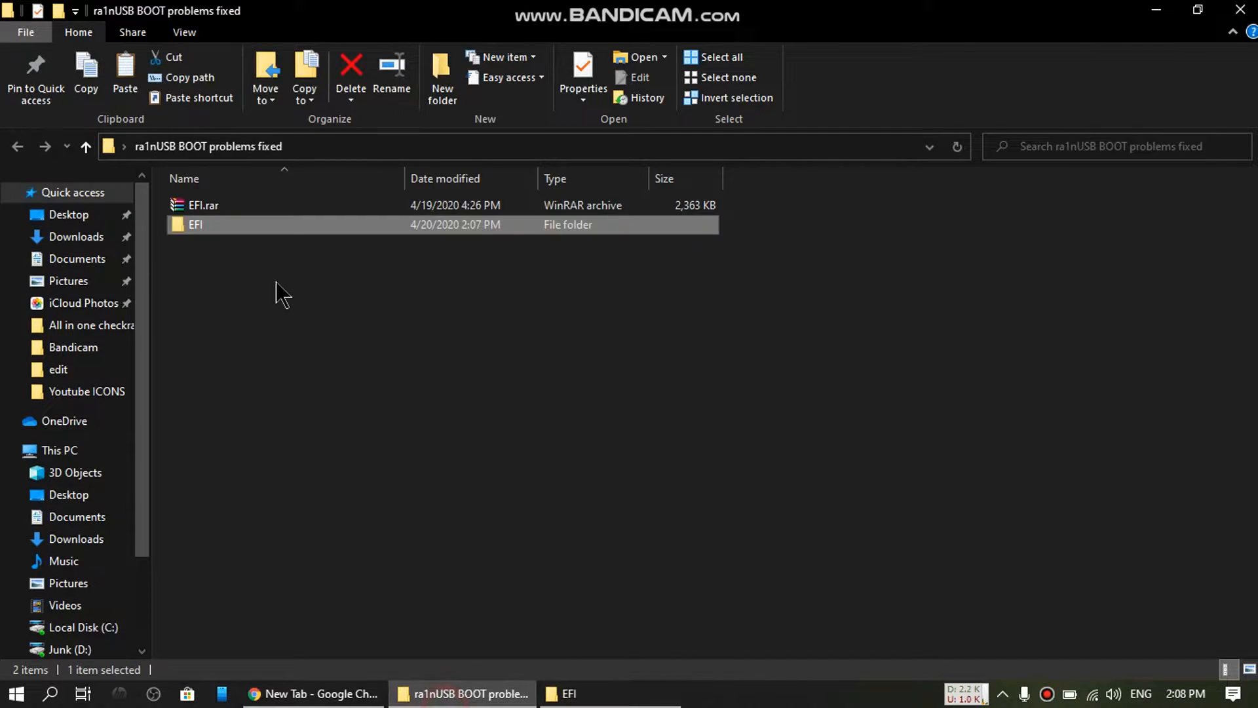
mouse_move(196, 233)
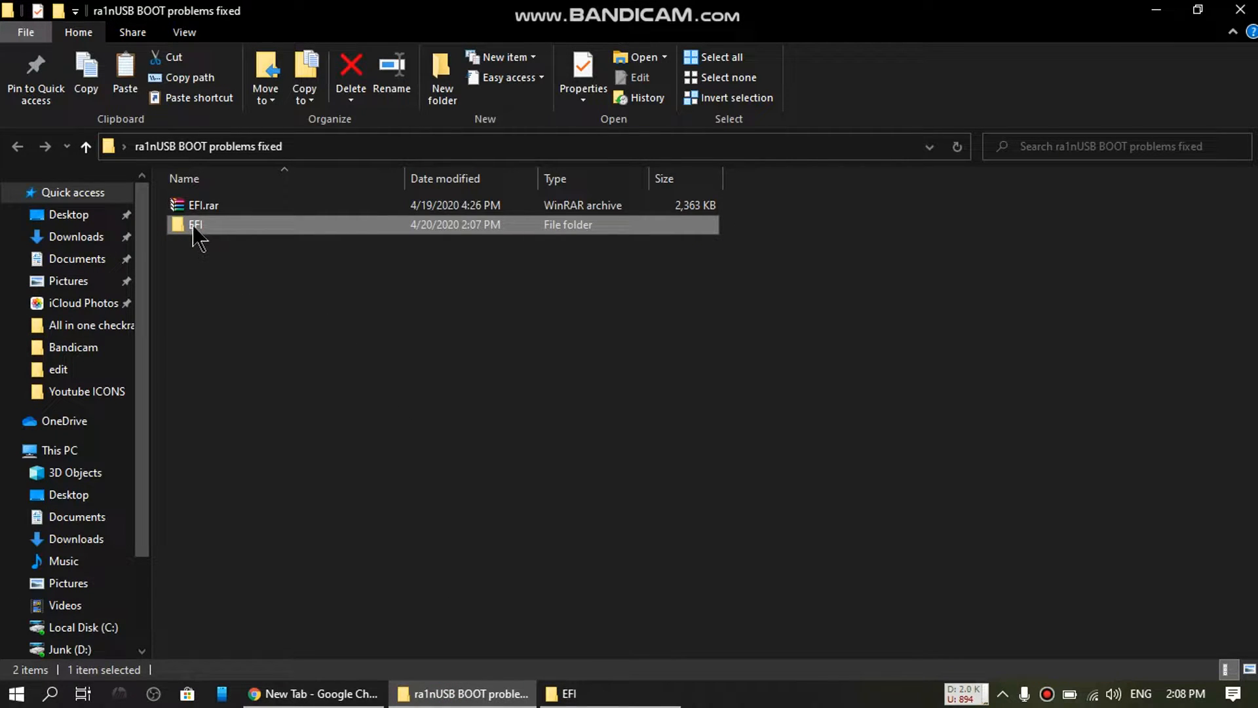
- Copy the fixed BOOT and CLOVER folders into the drive's empty EFI folder
double_click(196, 224)
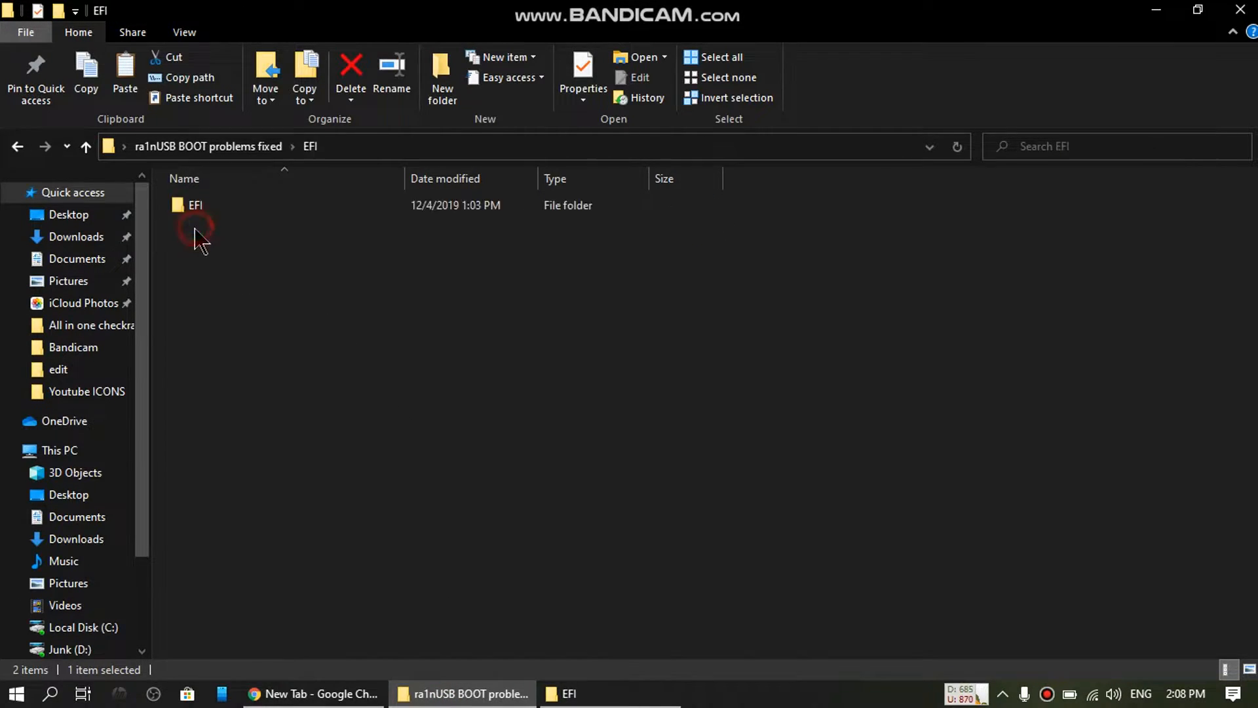
double_click(194, 205)
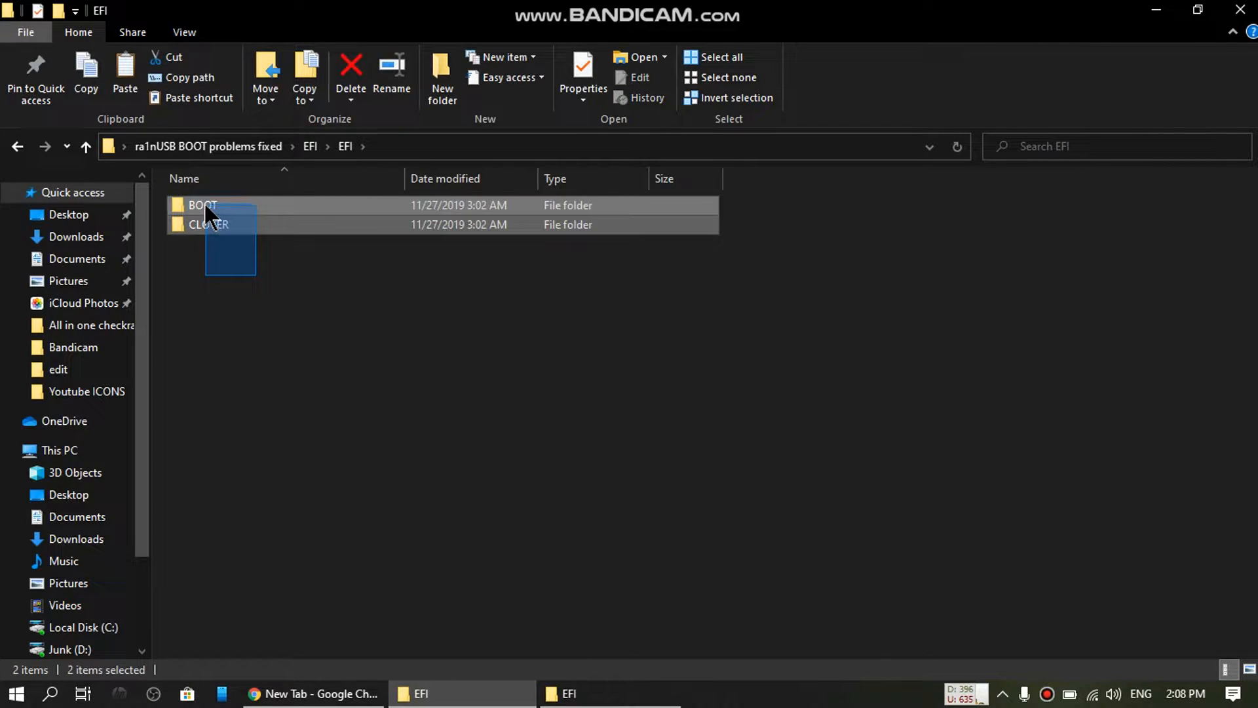
right_click(204, 208)
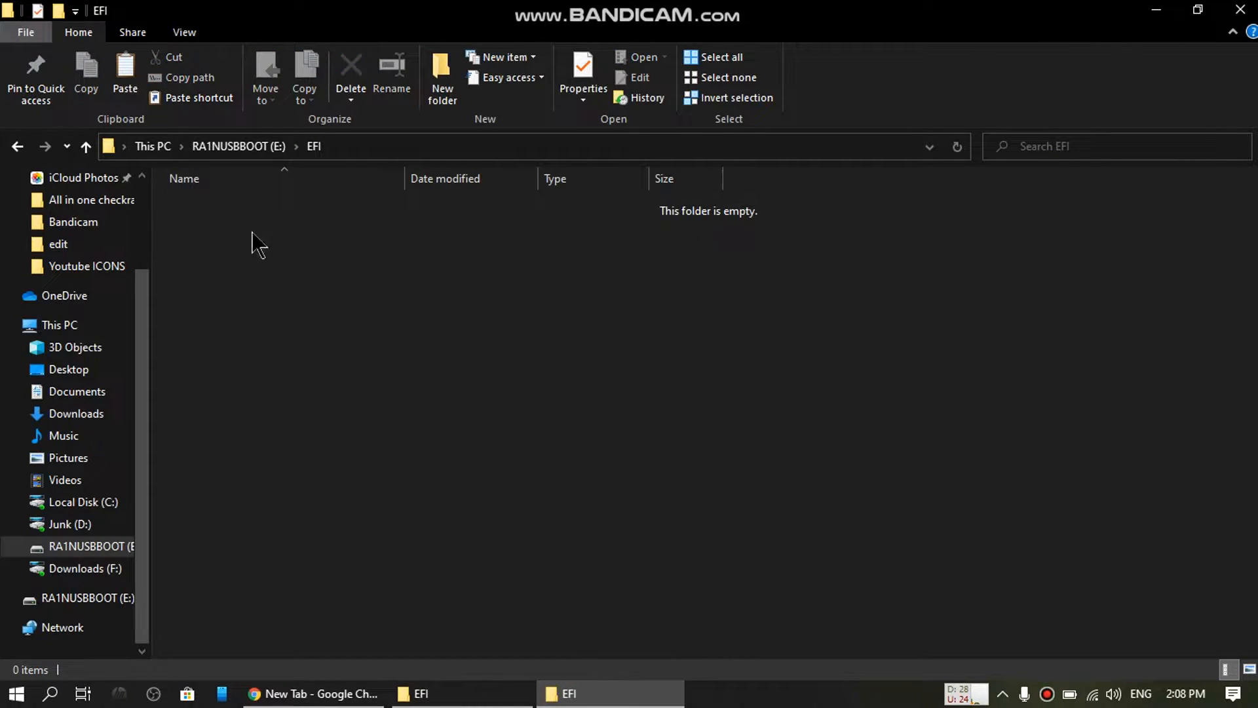
mouse_move(225, 179)
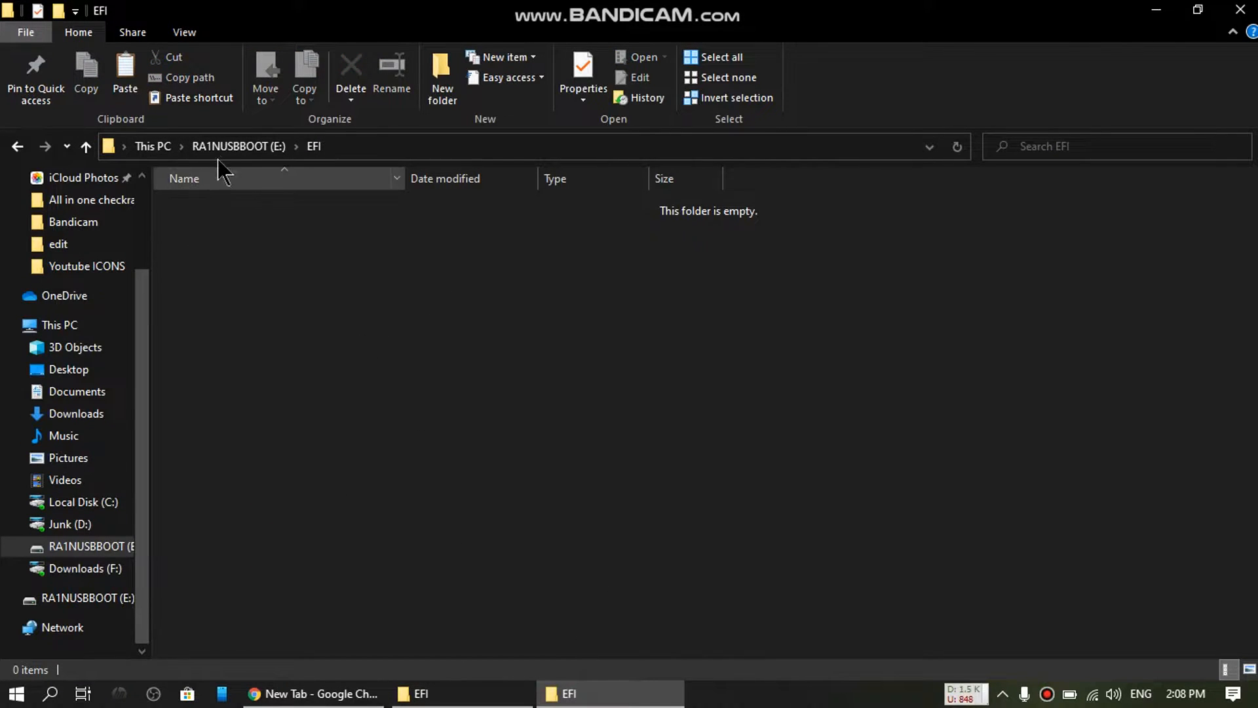
mouse_move(378, 297)
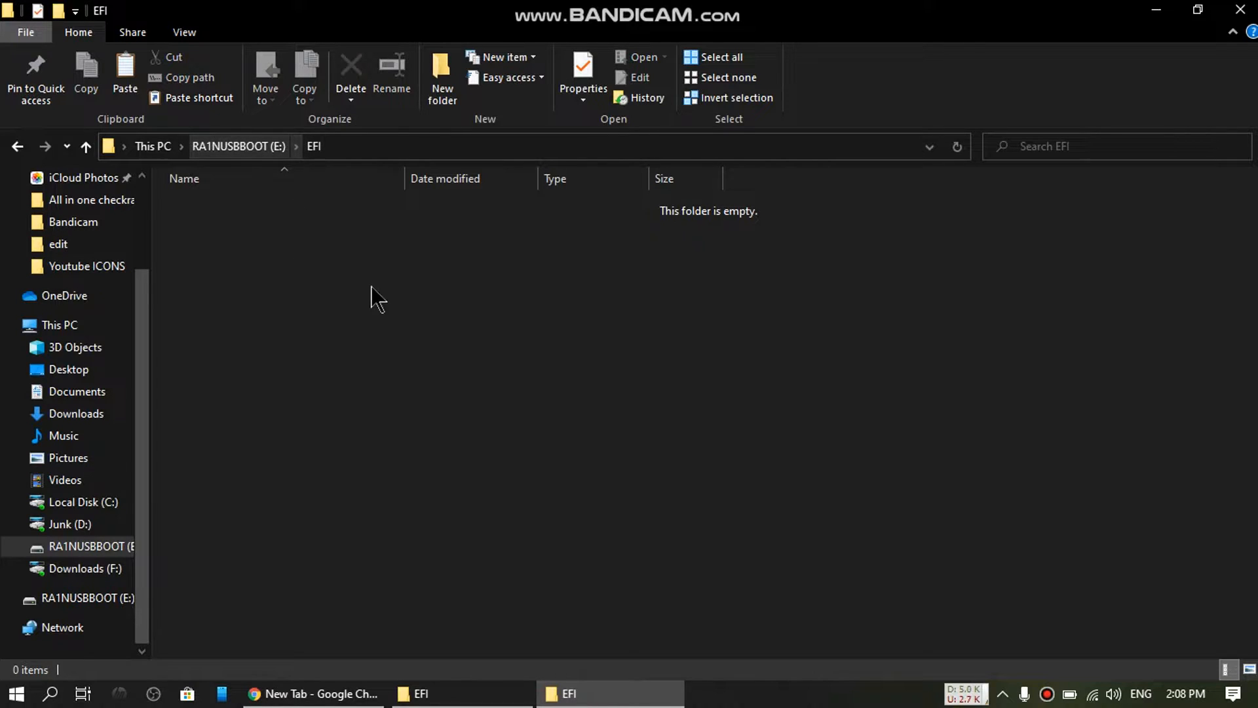
right_click(409, 285)
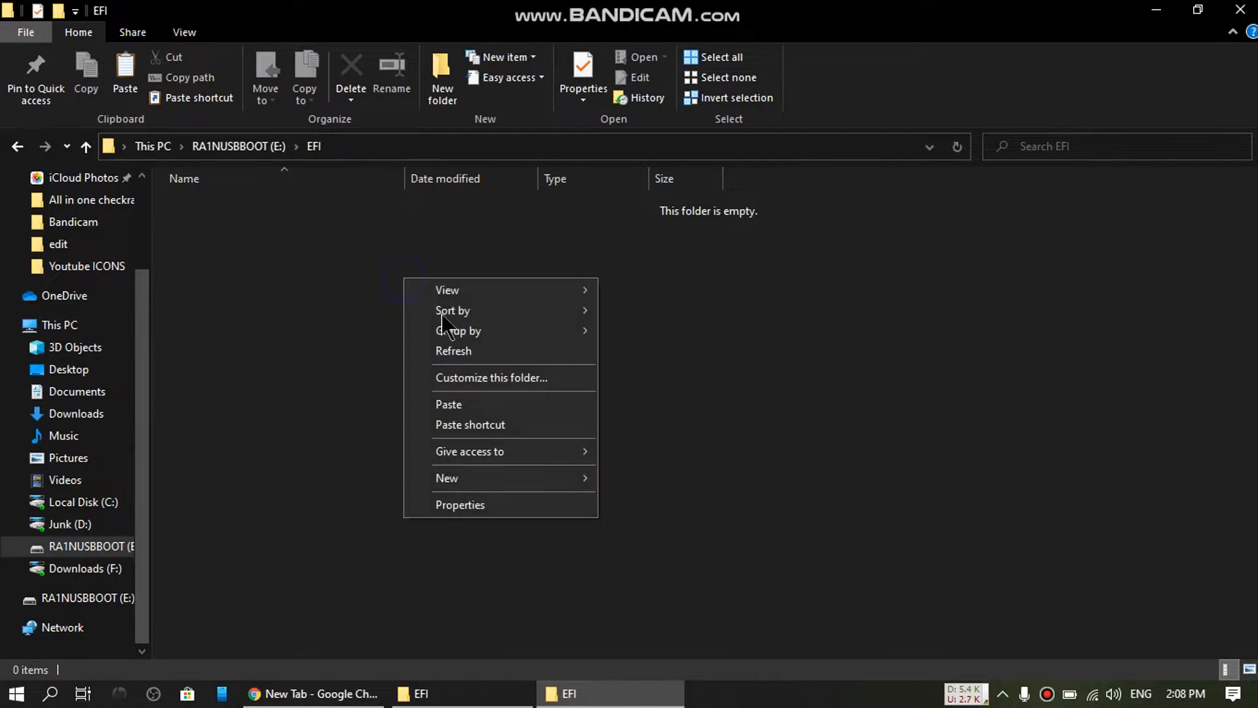
click(526, 405)
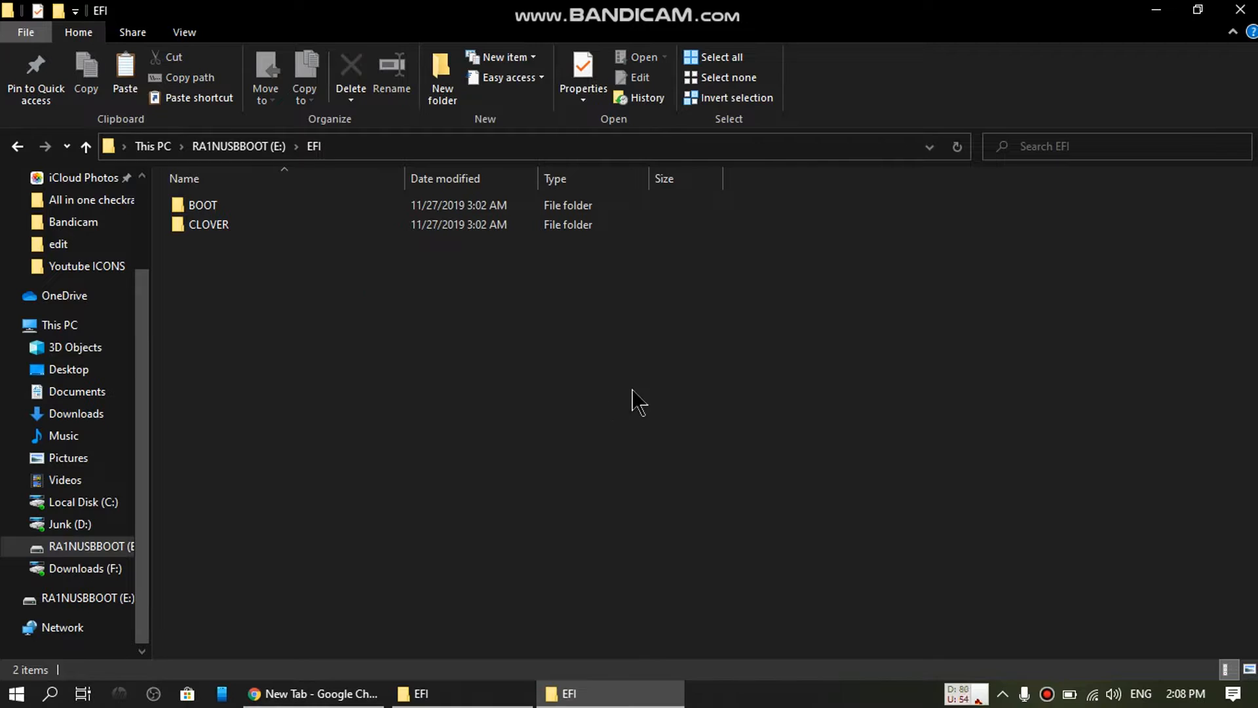
mouse_move(592, 505)
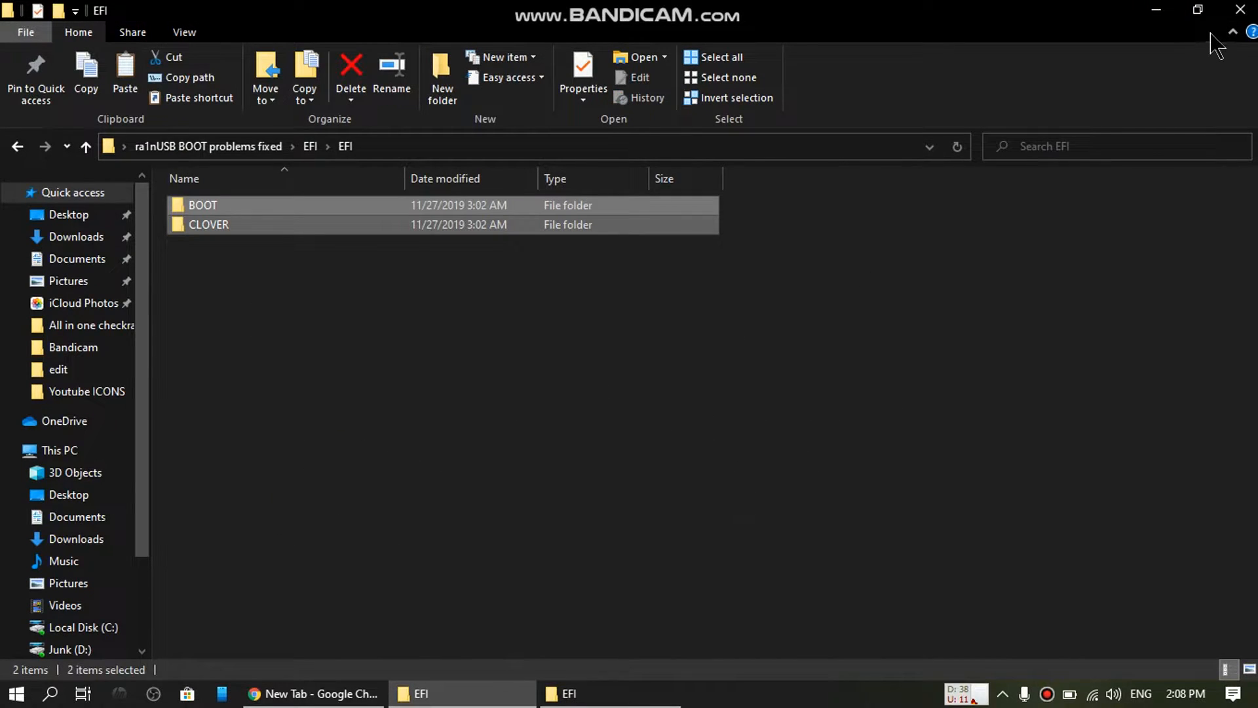
mouse_move(550, 464)
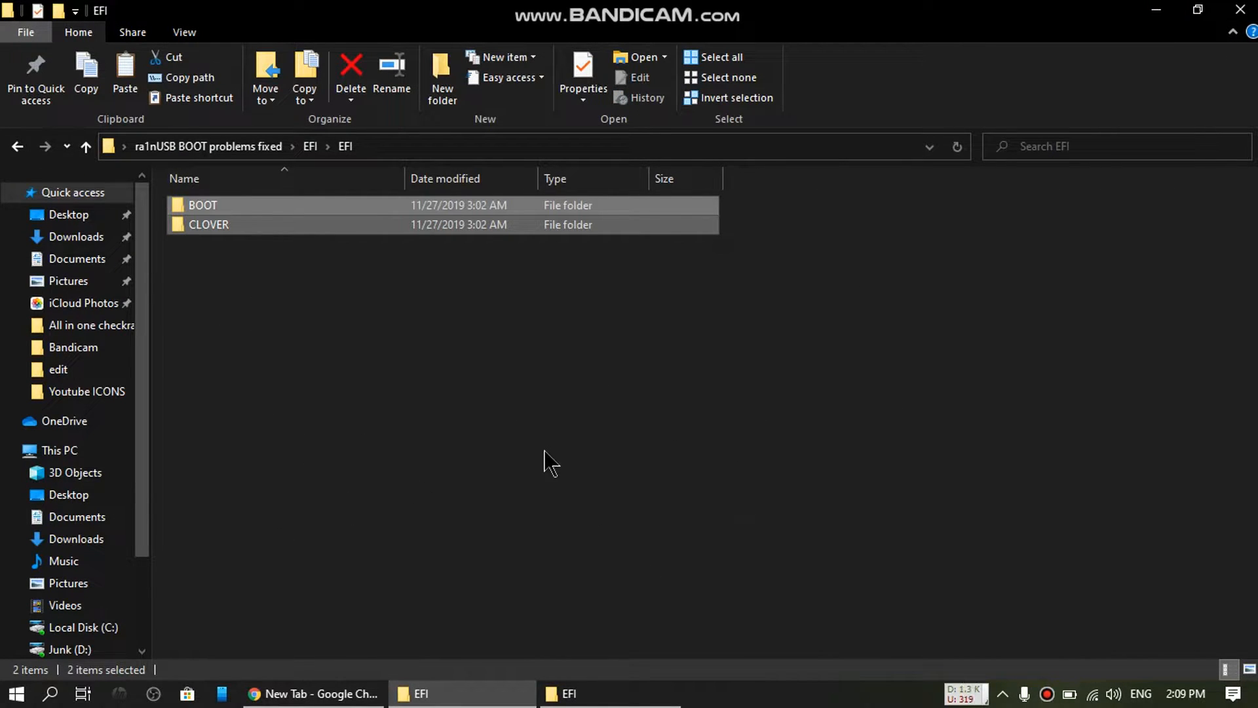
mouse_move(555, 458)
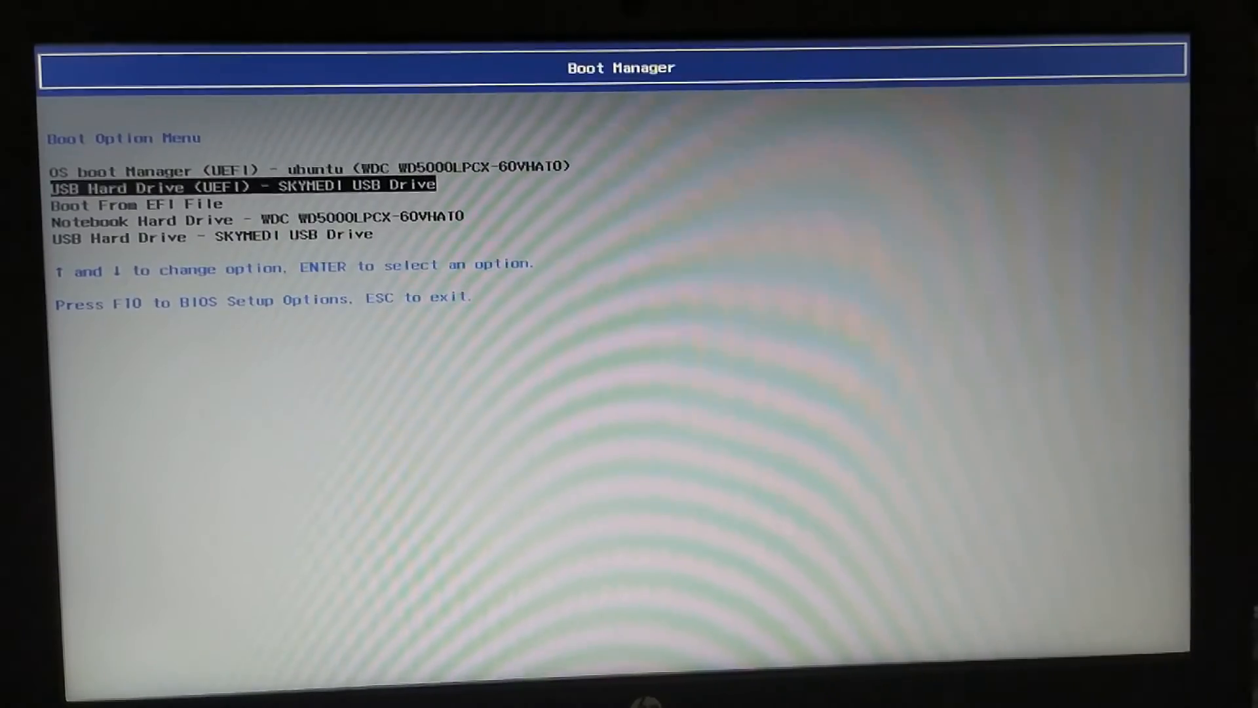
- Boot the laptop from USB Hard Drive - SKYMEDI USB Drive in HP Boot Manager
key(Down)
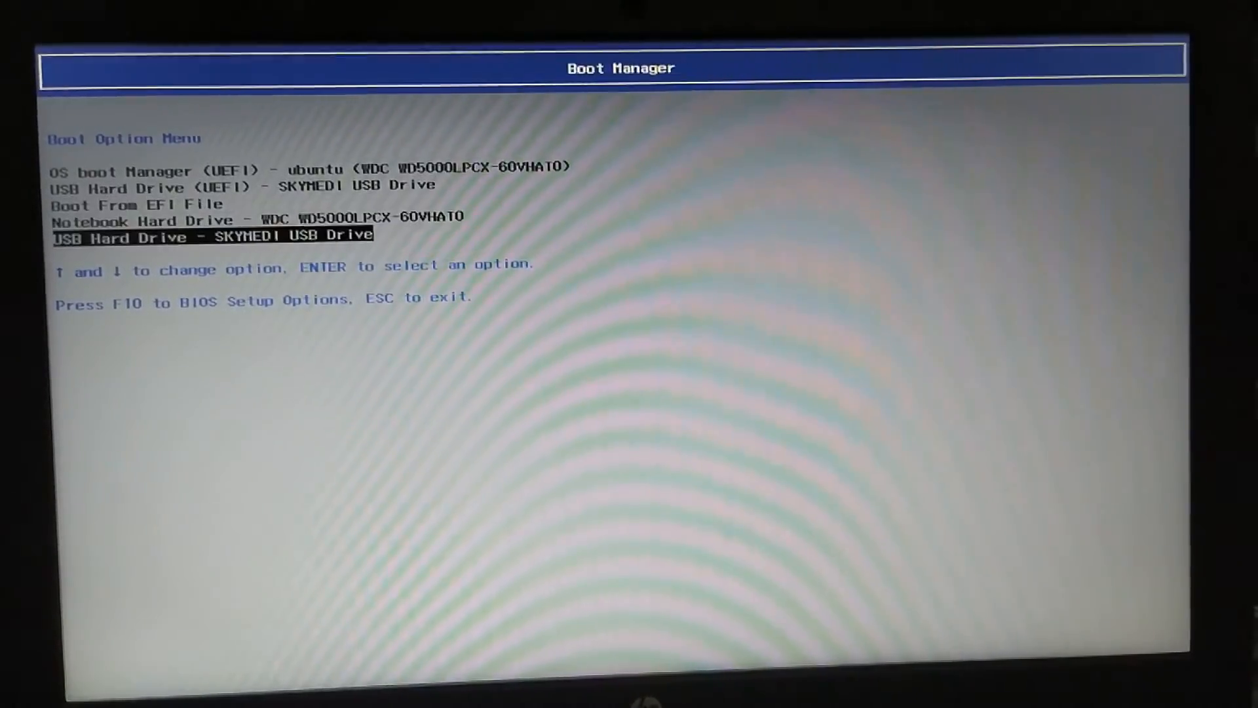
key(up)
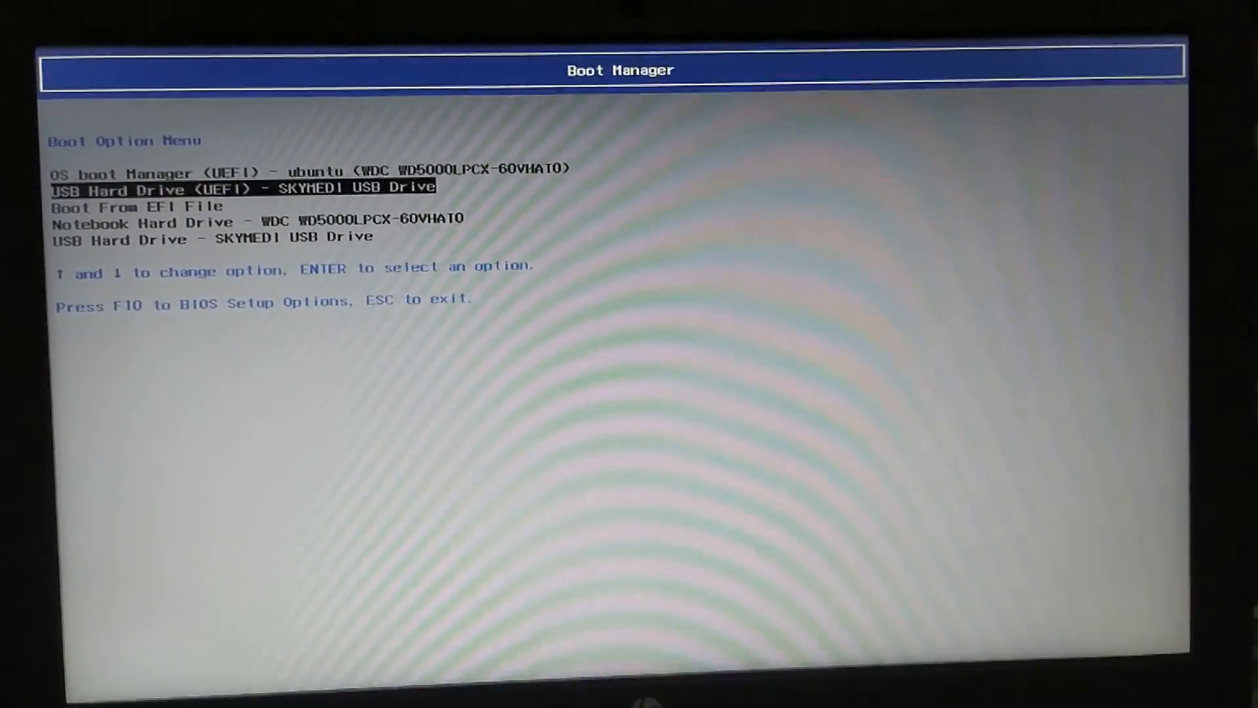
key(Down)
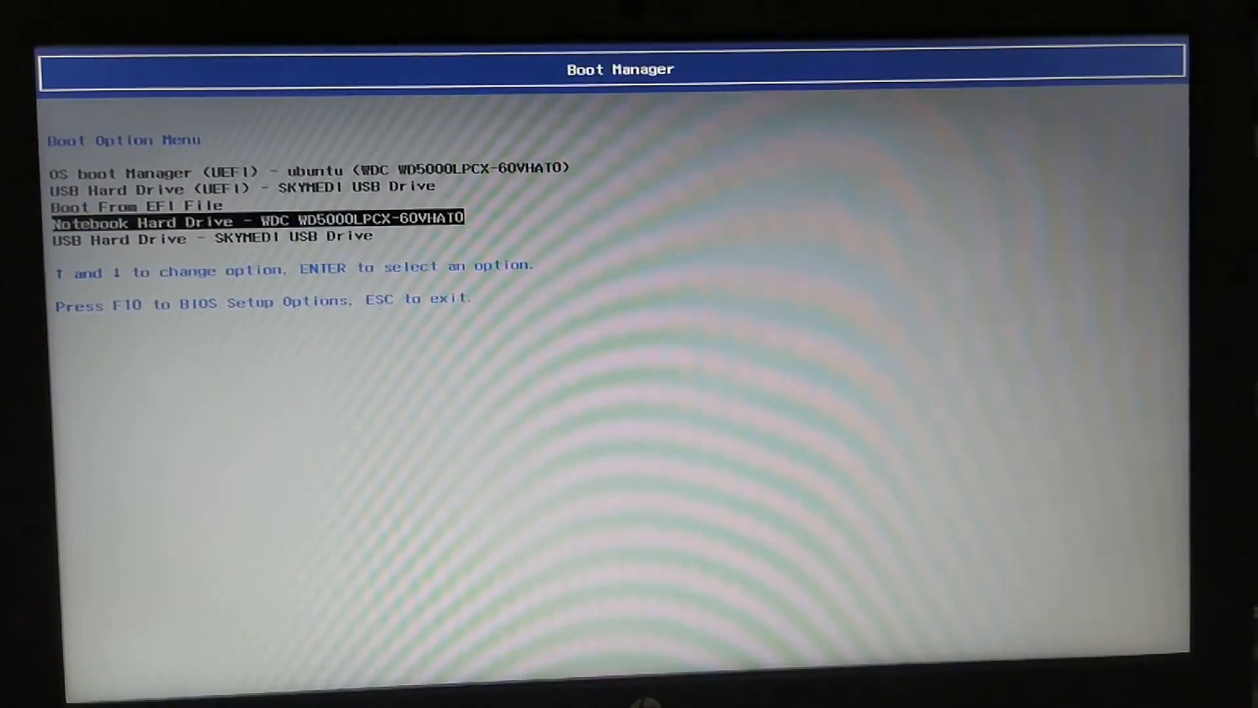
key(Down)
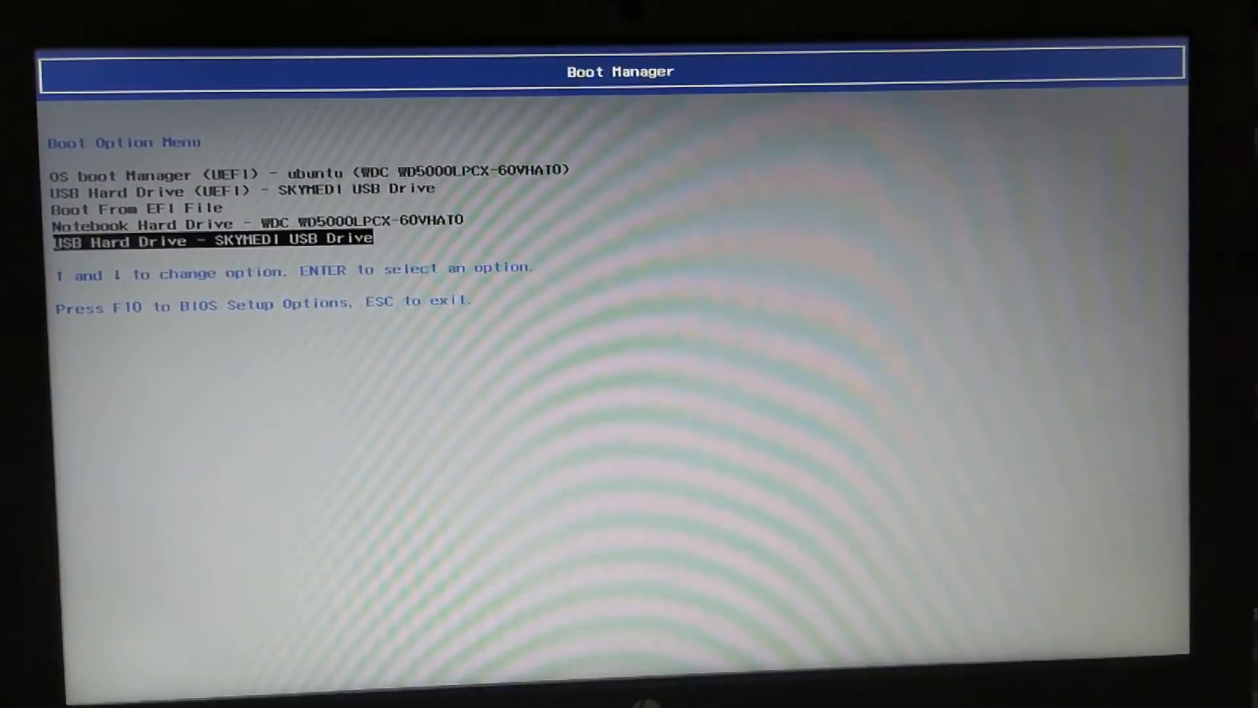
key(up)
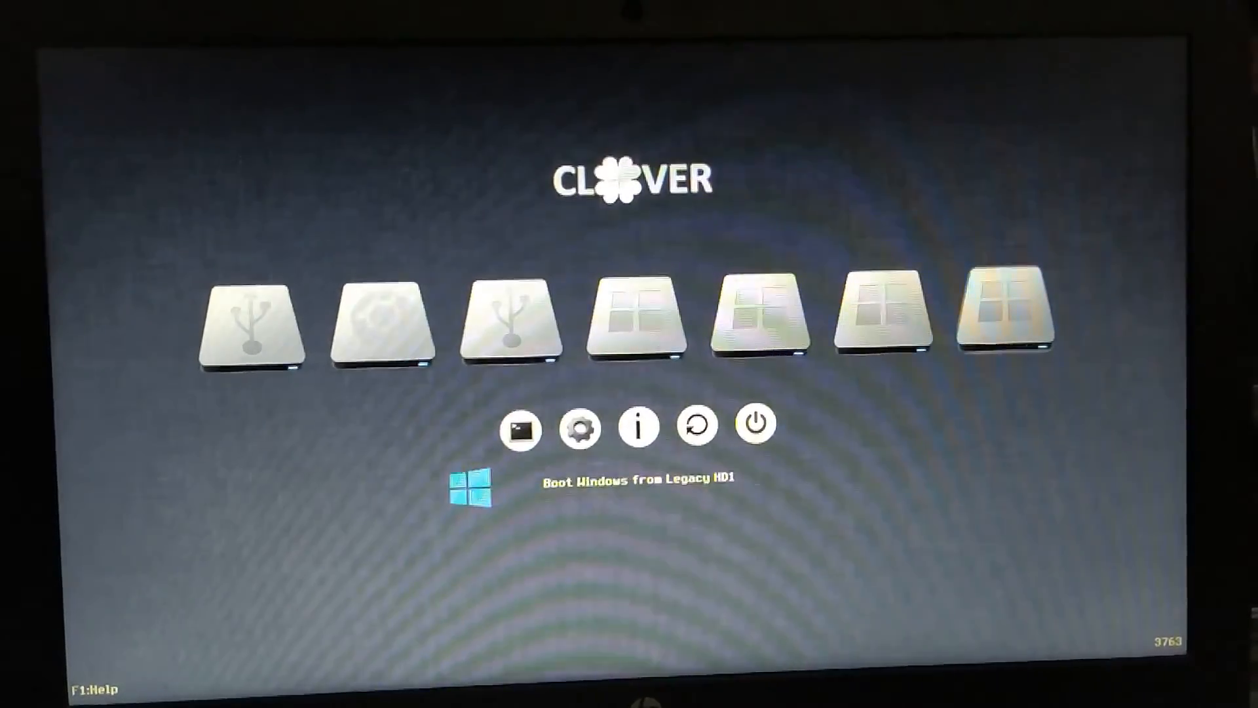
- Boot the USB drive entry from the Clover menu
key(Left)
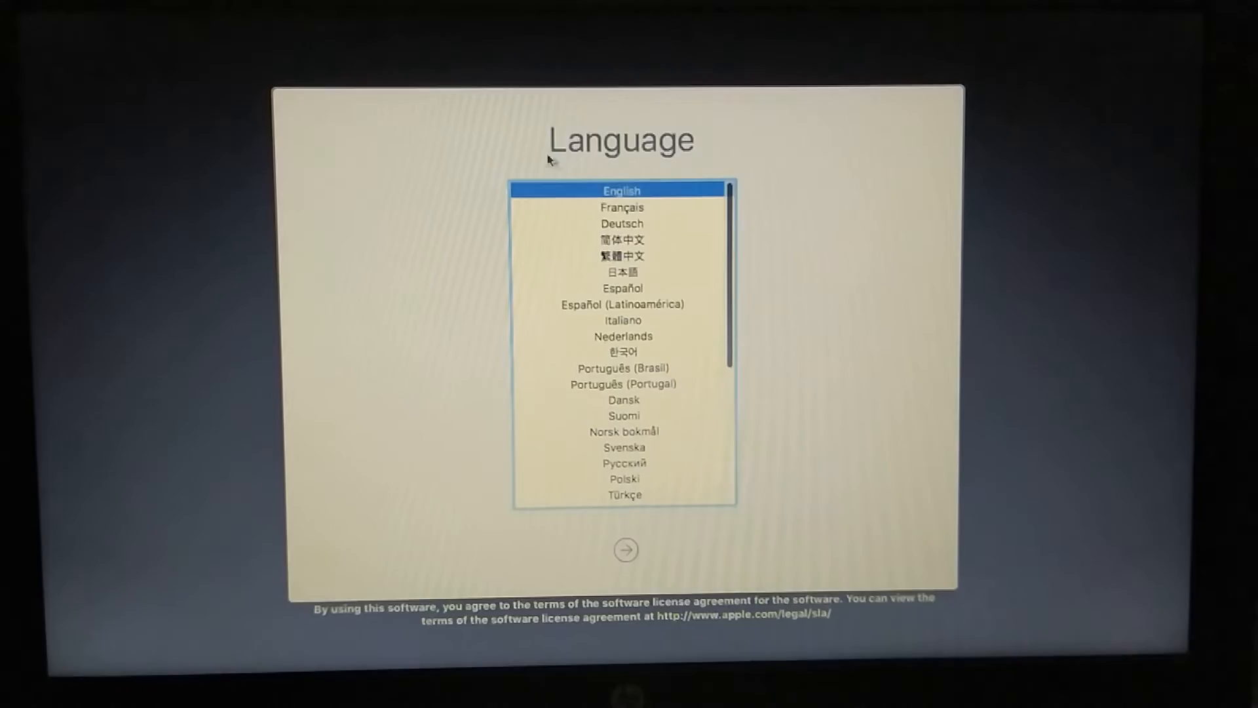
mouse_move(461, 146)
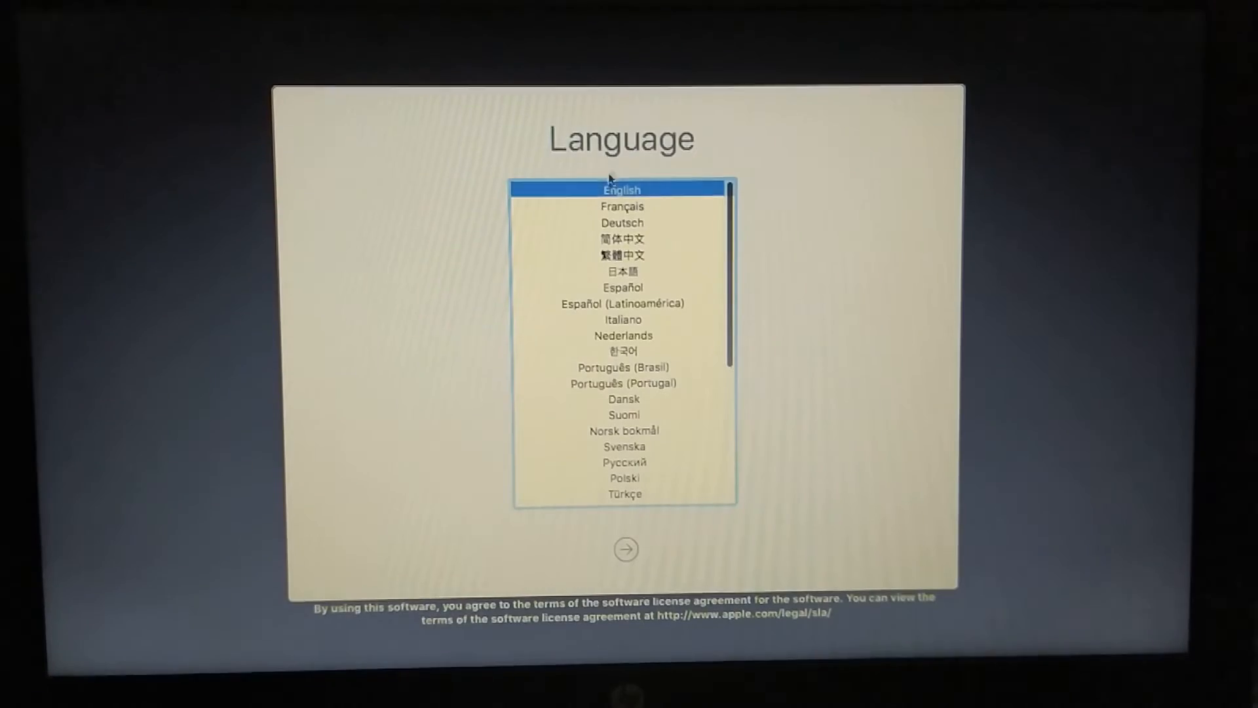
- Choose English as the installer language and continue to the welcome screen
click(622, 205)
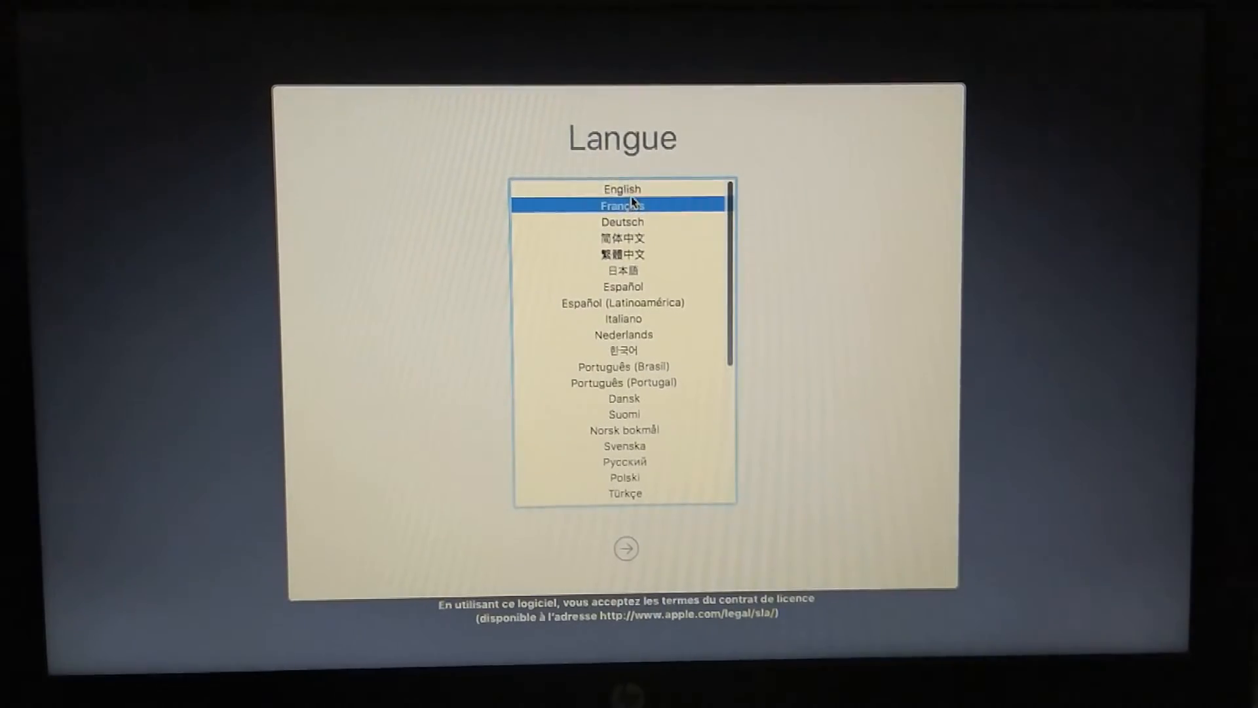
click(622, 189)
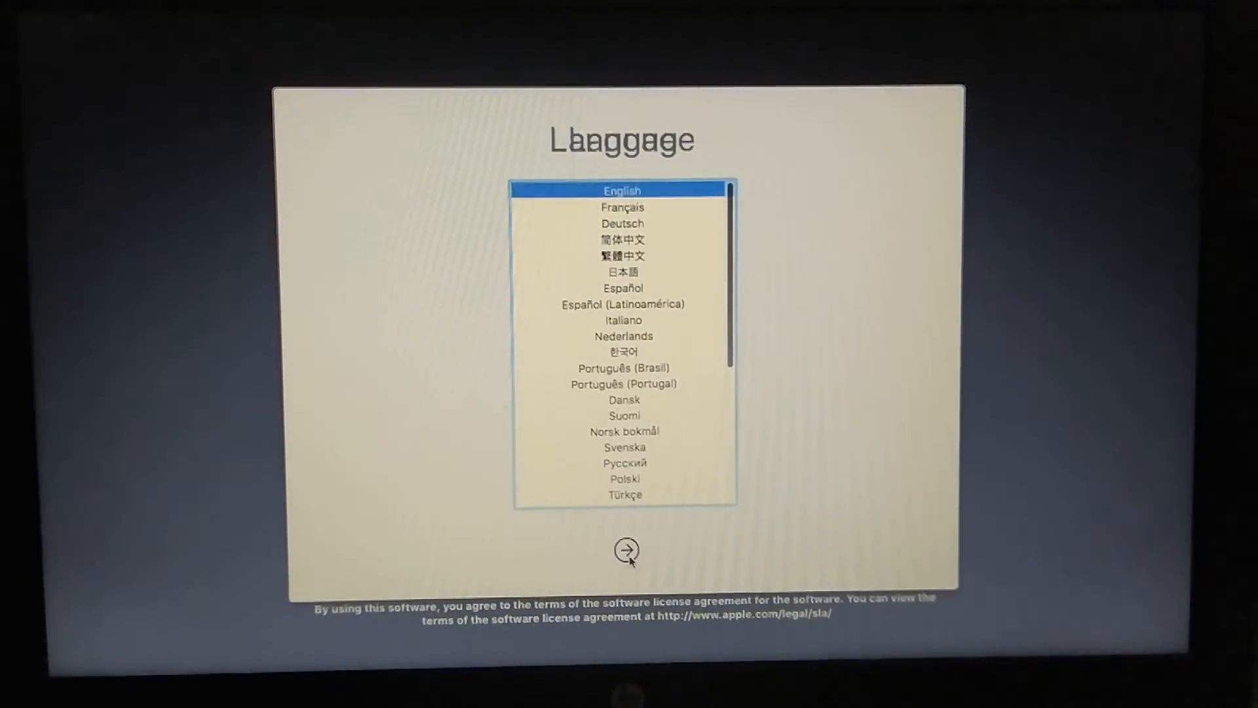
click(622, 549)
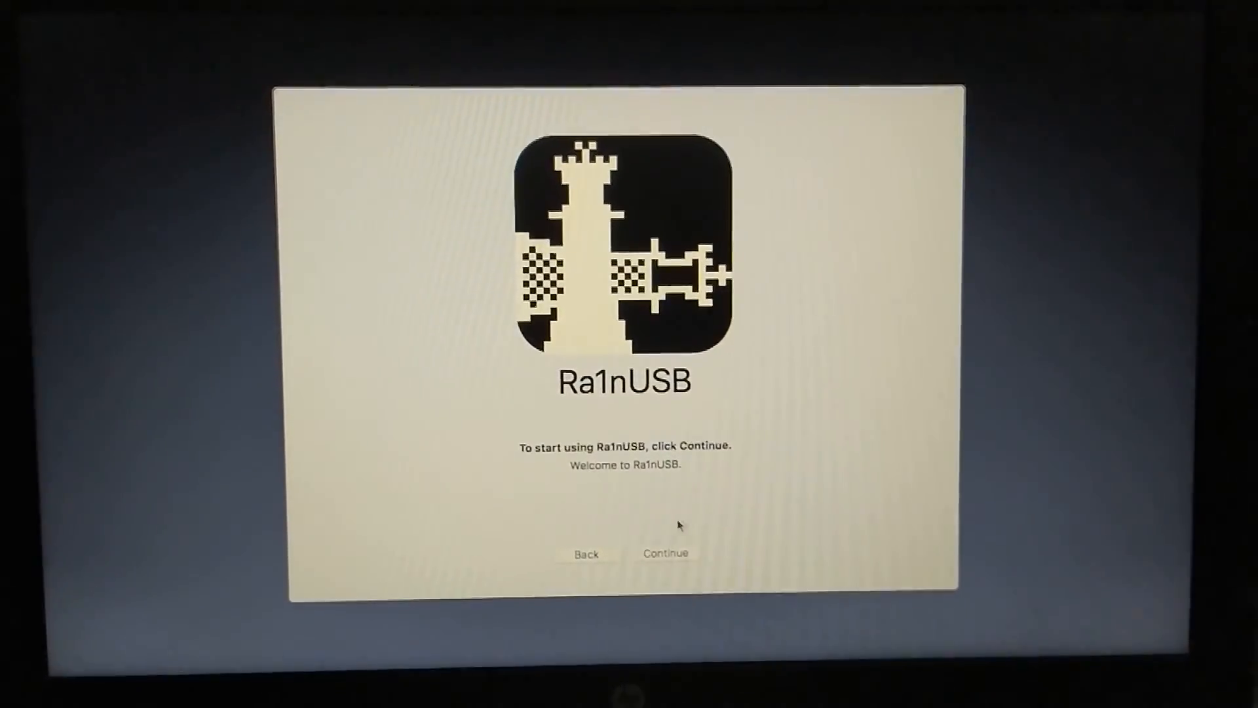
- Continue past the welcome screen and open the Utilities menu offering Terminal
click(665, 553)
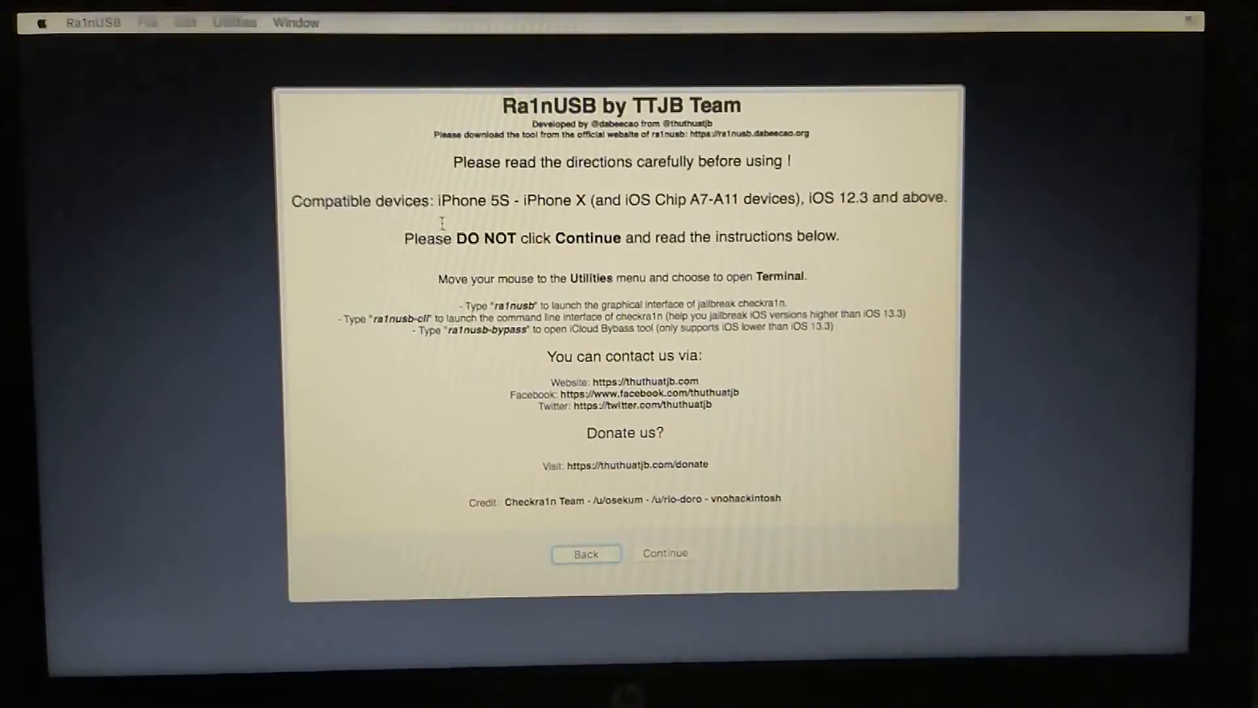
click(235, 21)
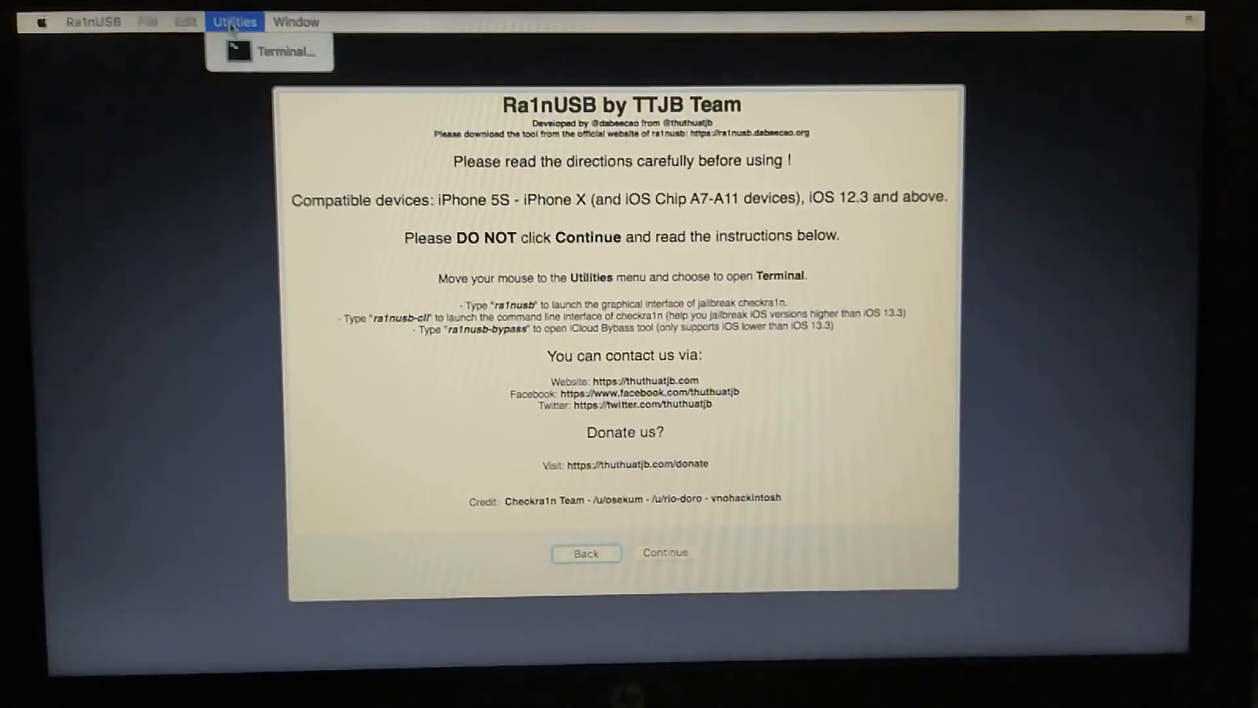
mouse_move(276, 51)
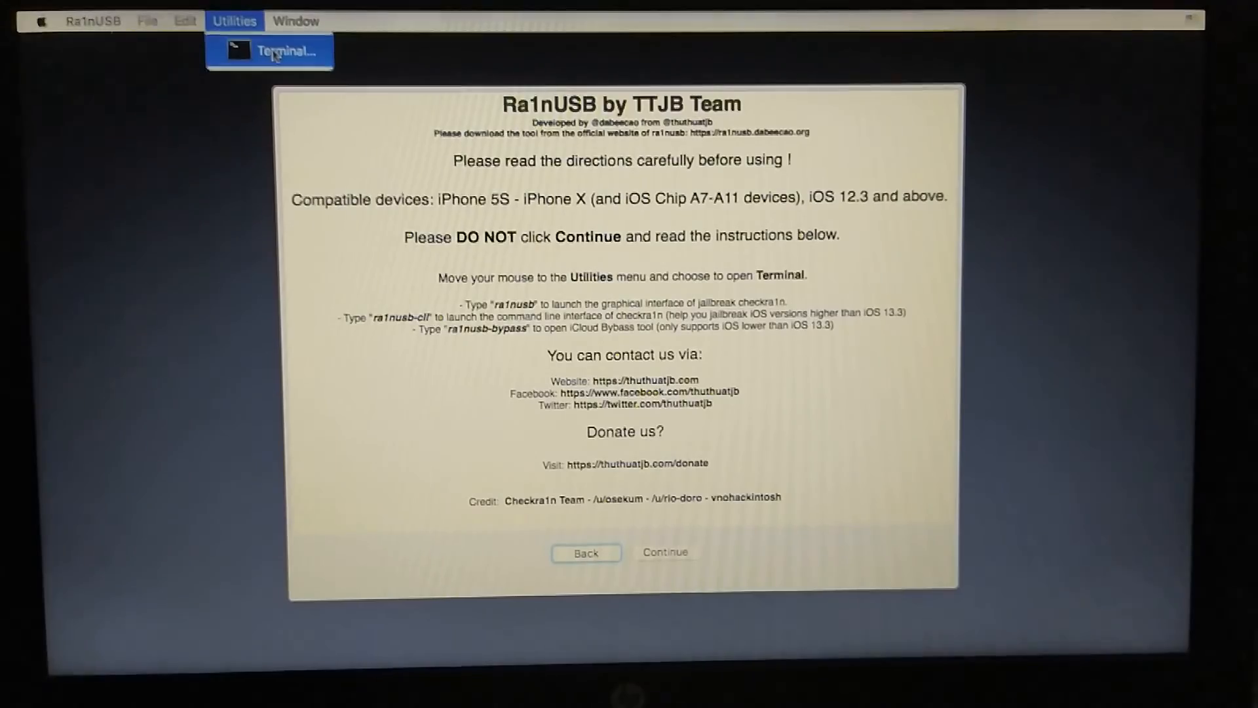